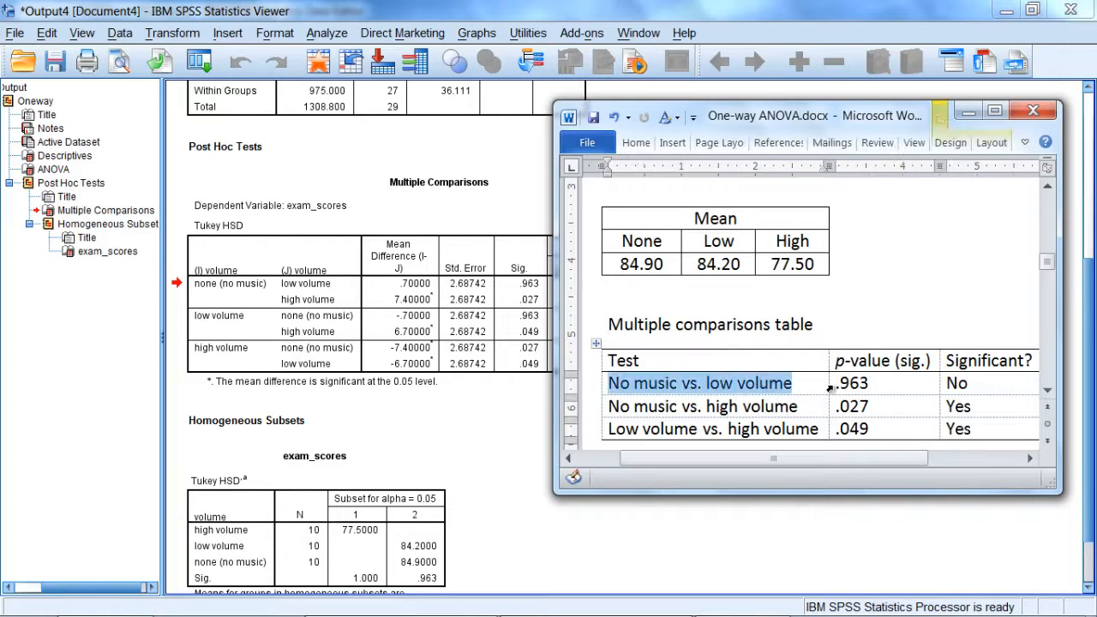
# Step: Select the .963 p-value in the Word comparisons table before putting Word away
pyautogui.click(852, 384)
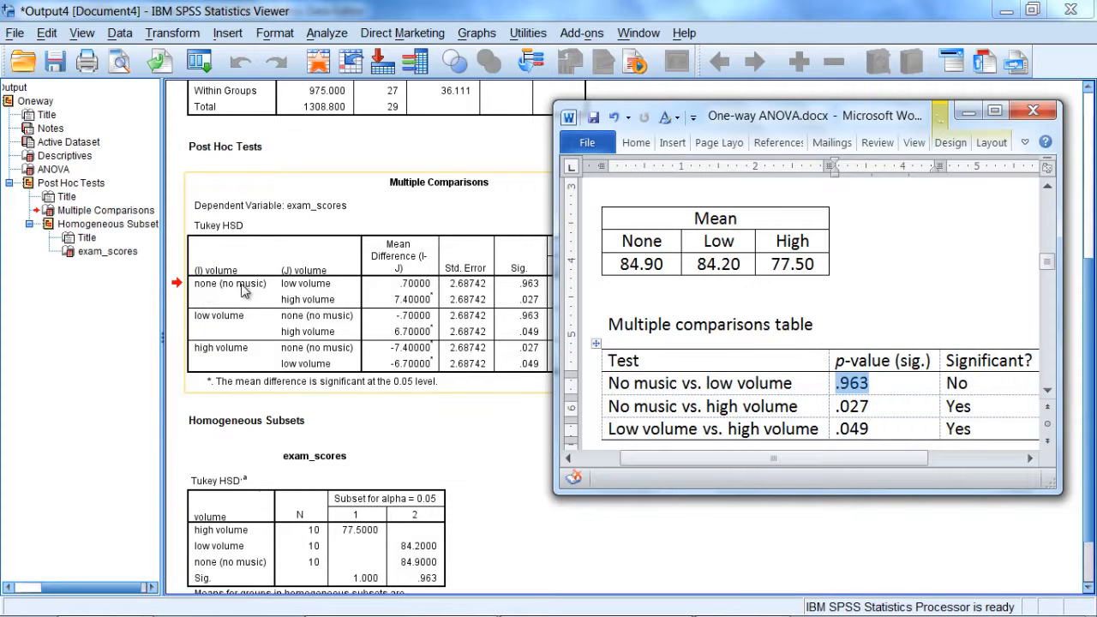
pyautogui.moveTo(532, 295)
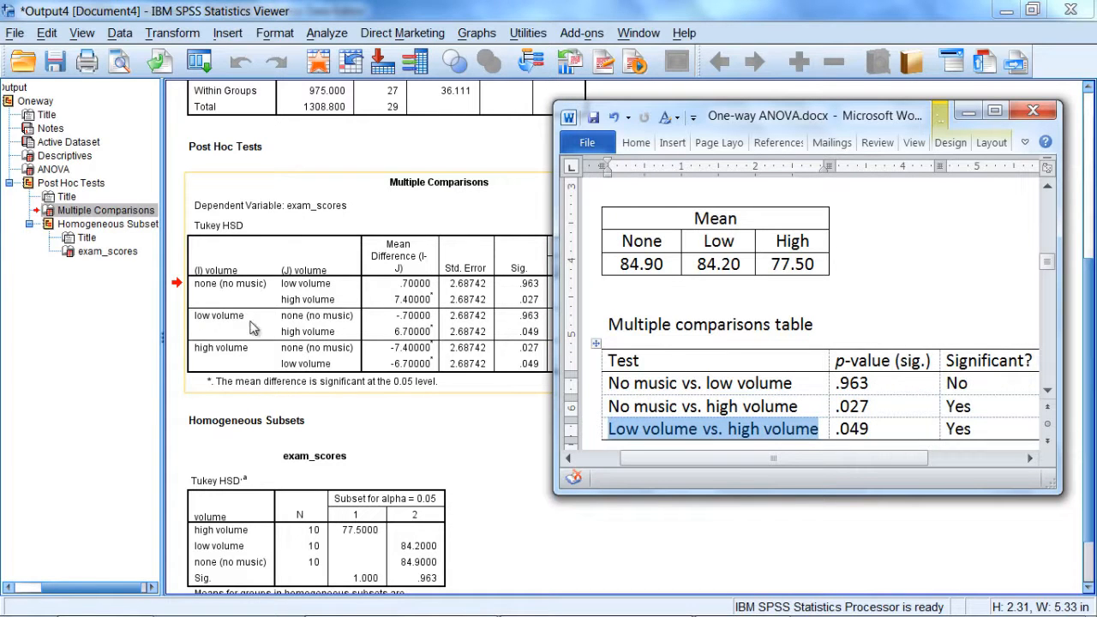
pyautogui.moveTo(466, 346)
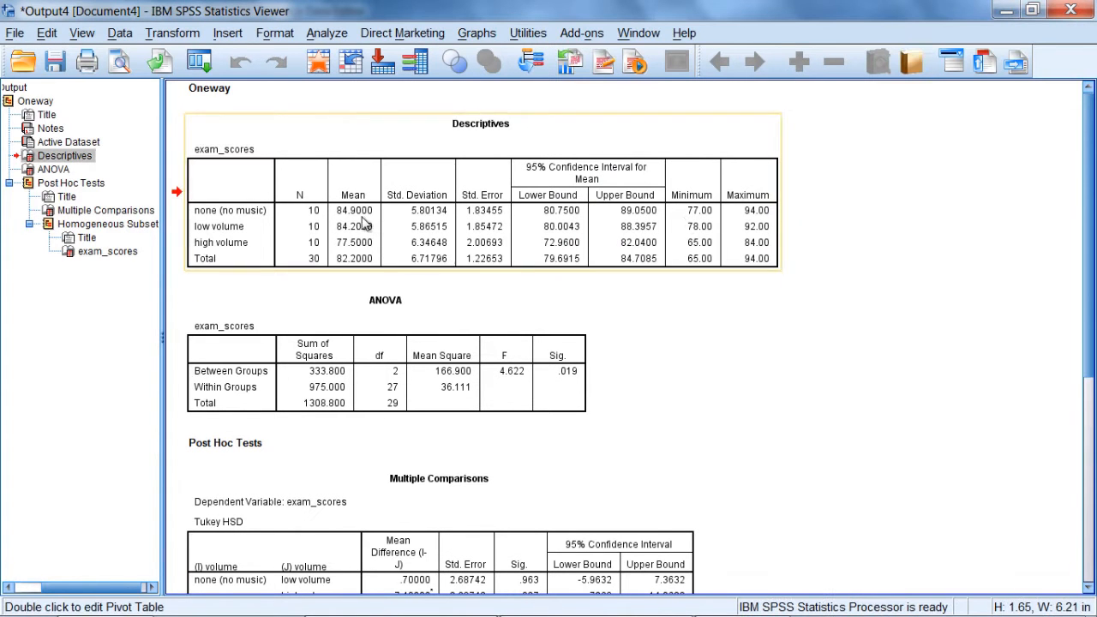
# Step: Activate the Descriptives table (means 84.90, 84.20, 77.50) and place the insertion point after the second Yes
pyautogui.doubleClick(353, 209)
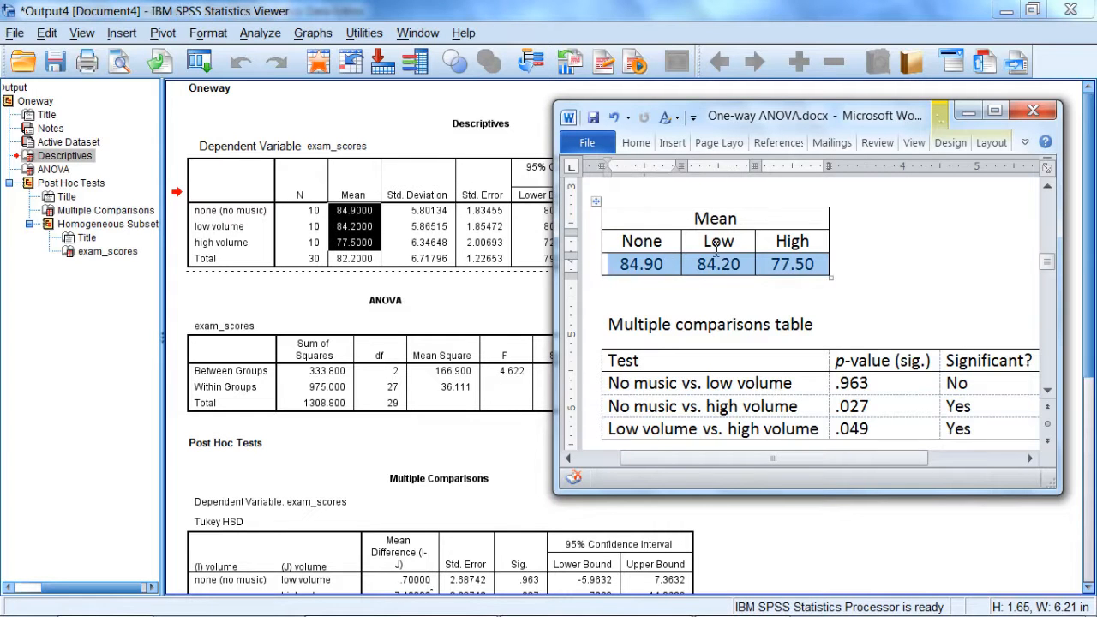
pyautogui.click(755, 318)
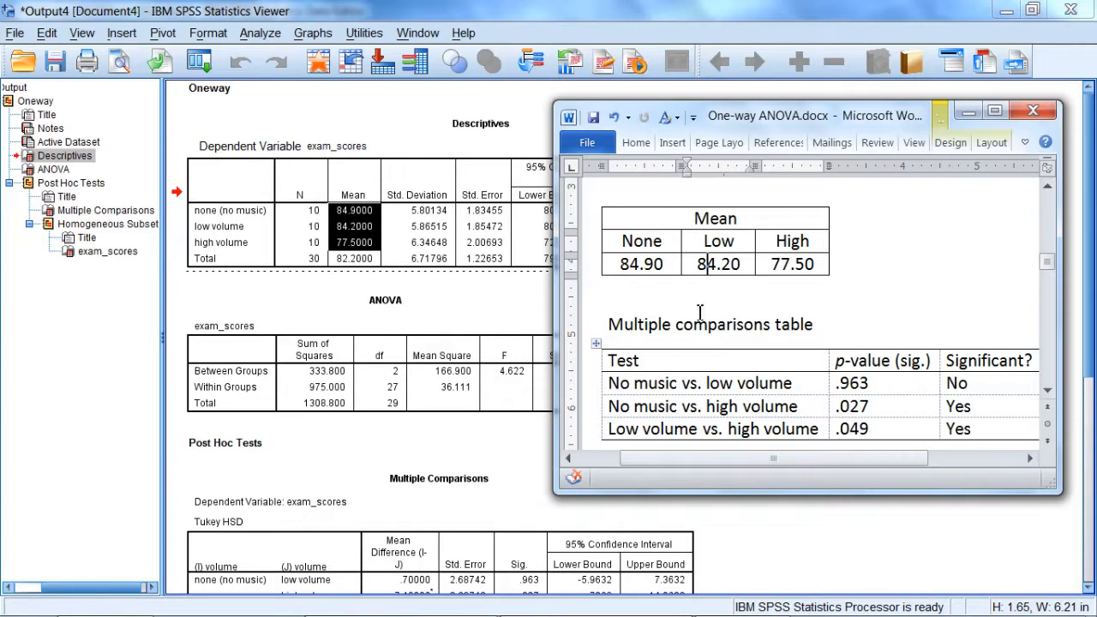
pyautogui.doubleClick(639, 264)
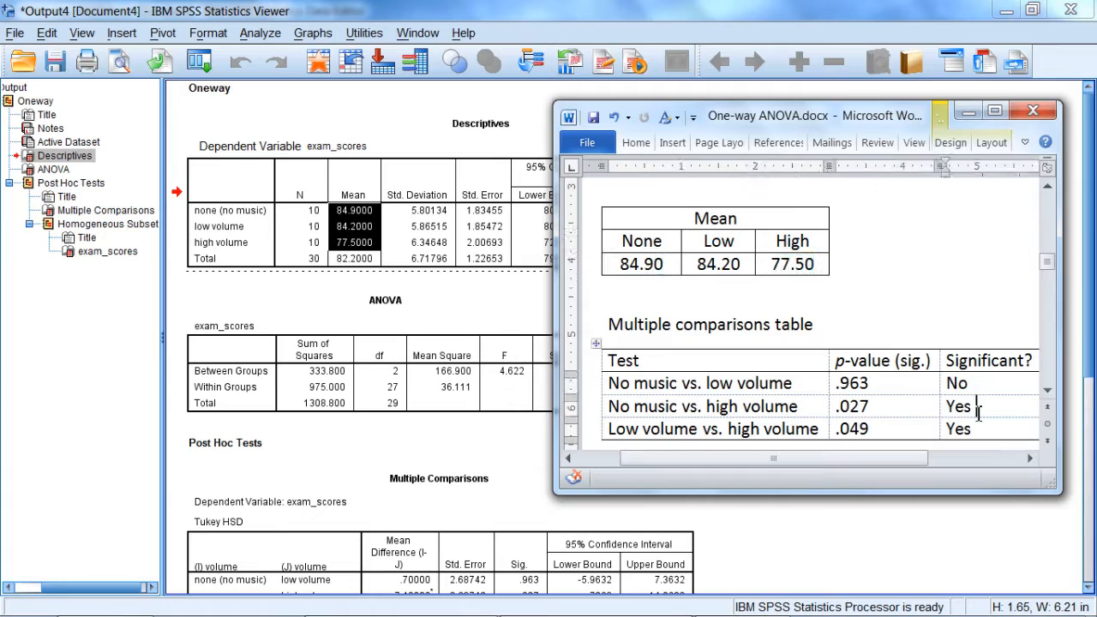
# Step: Add '(no >' after the no music vs. high volume Yes verdict
pyautogui.write('(no')
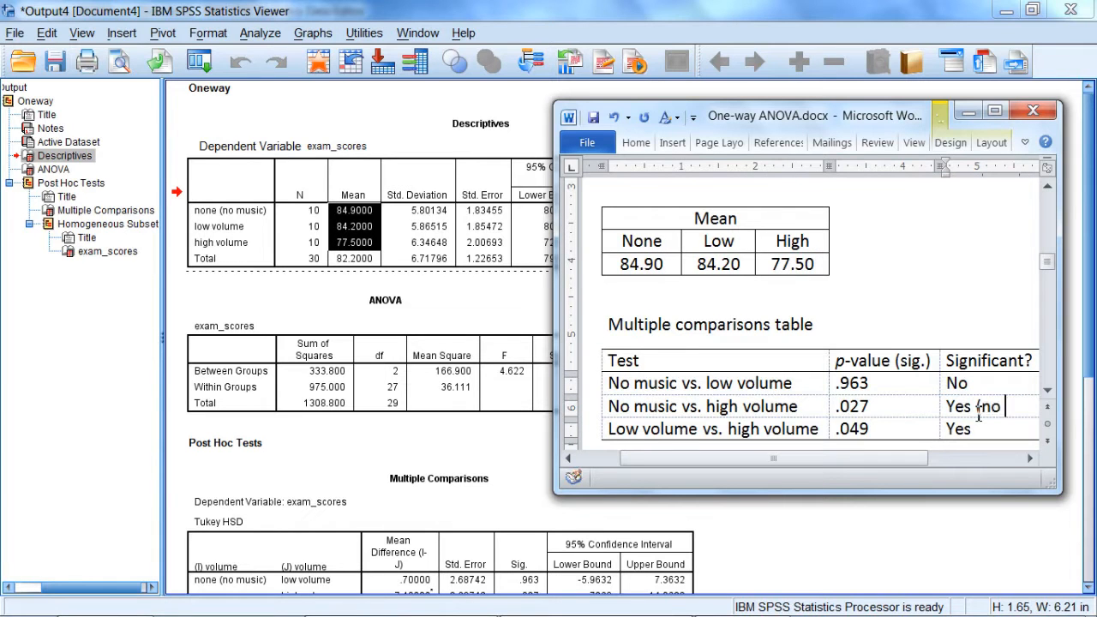
pyautogui.write('> high')
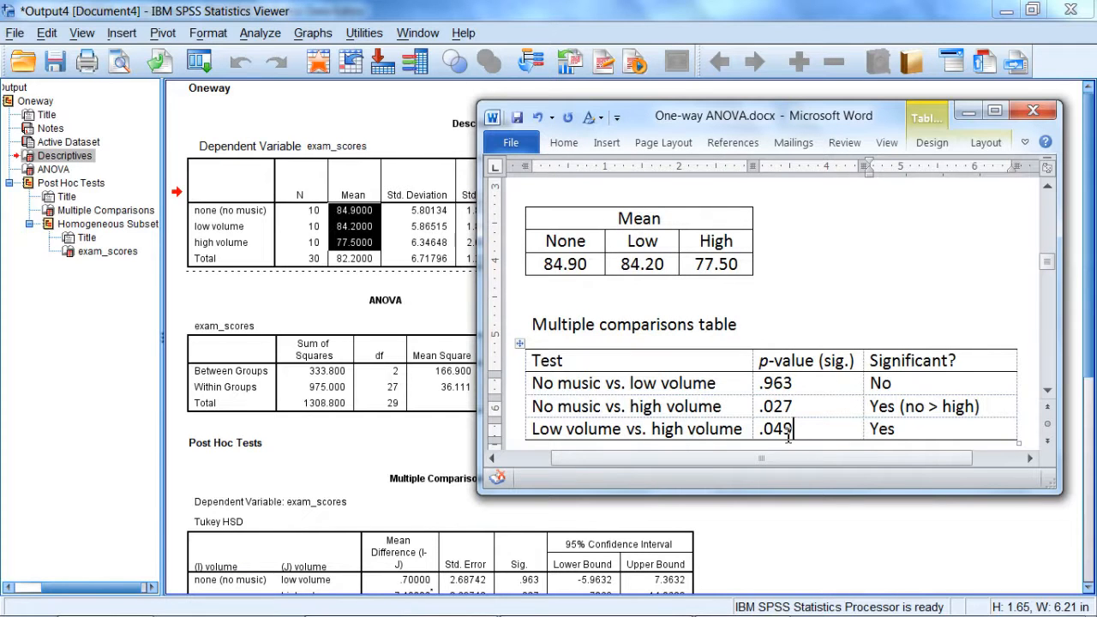
# Step: Complete the low vs. high verdict as 'Yes (low > high)' and select the No music vs. low volume label
pyautogui.doubleClick(775, 429)
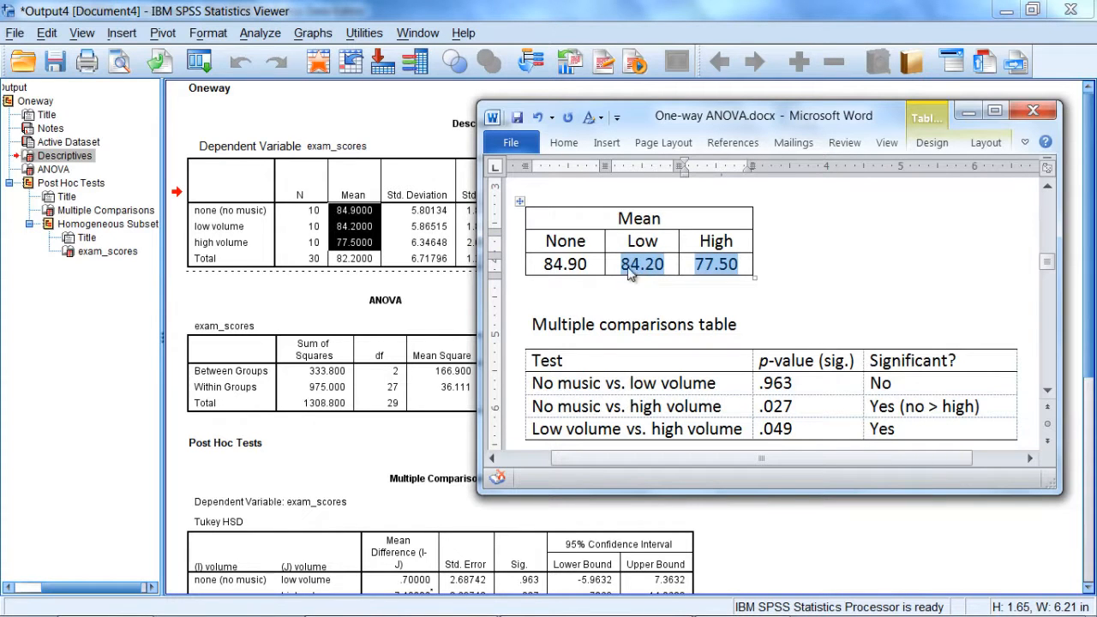
pyautogui.moveTo(628, 254)
pyautogui.write(' (')
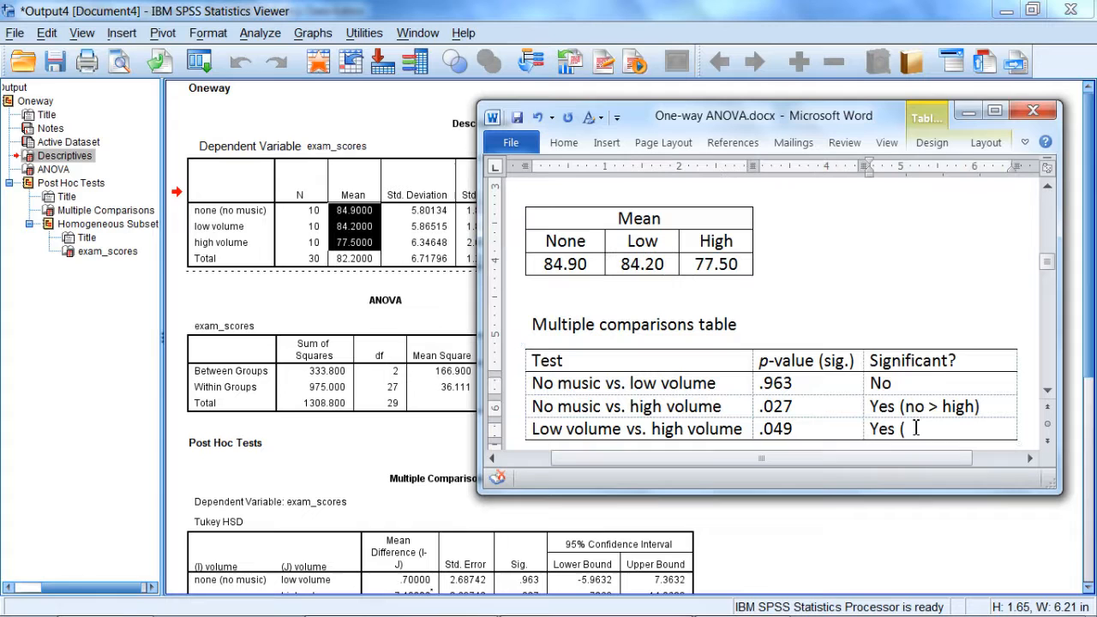
pyautogui.write('low > h')
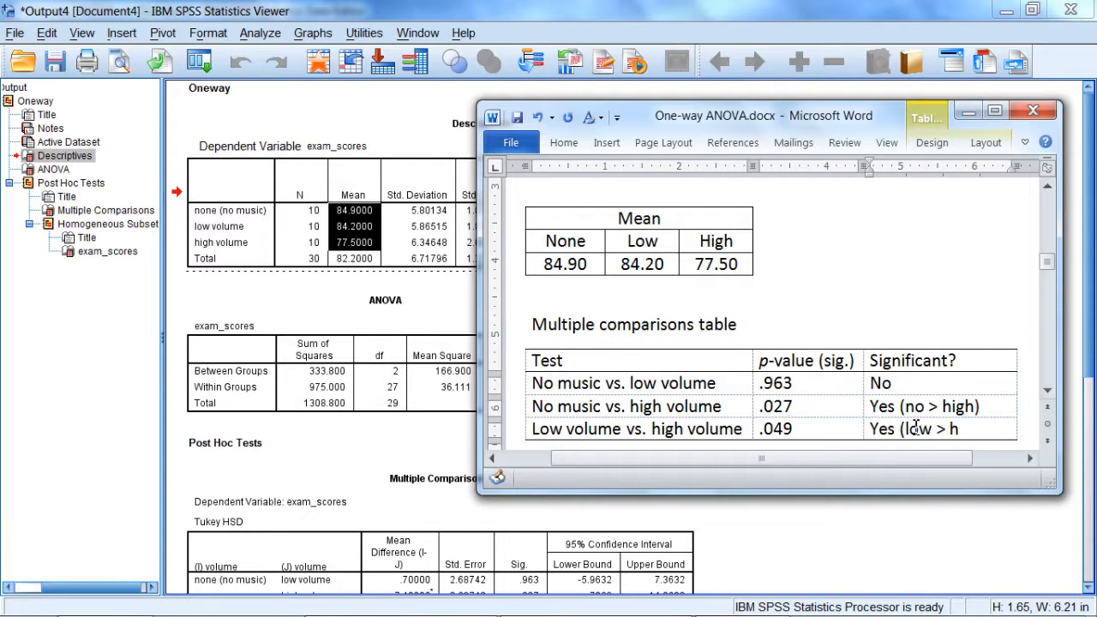
pyautogui.write('igh)')
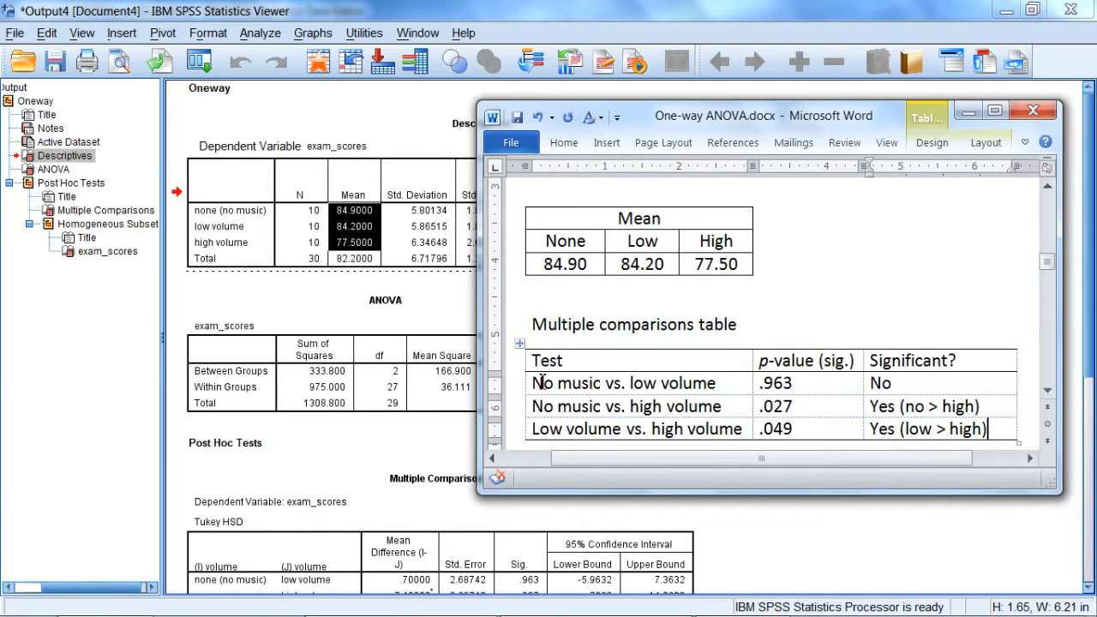
pyautogui.tripleClick(624, 384)
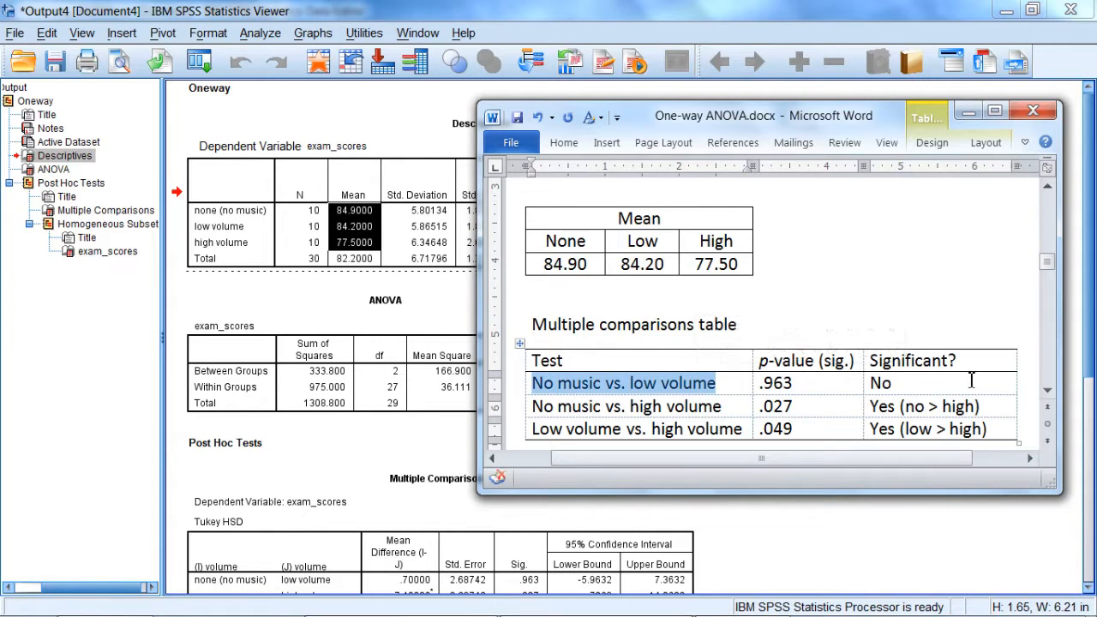
# Step: Highlight the two significant Yes results before moving to the Homogeneous Subsets notes
pyautogui.click(969, 380)
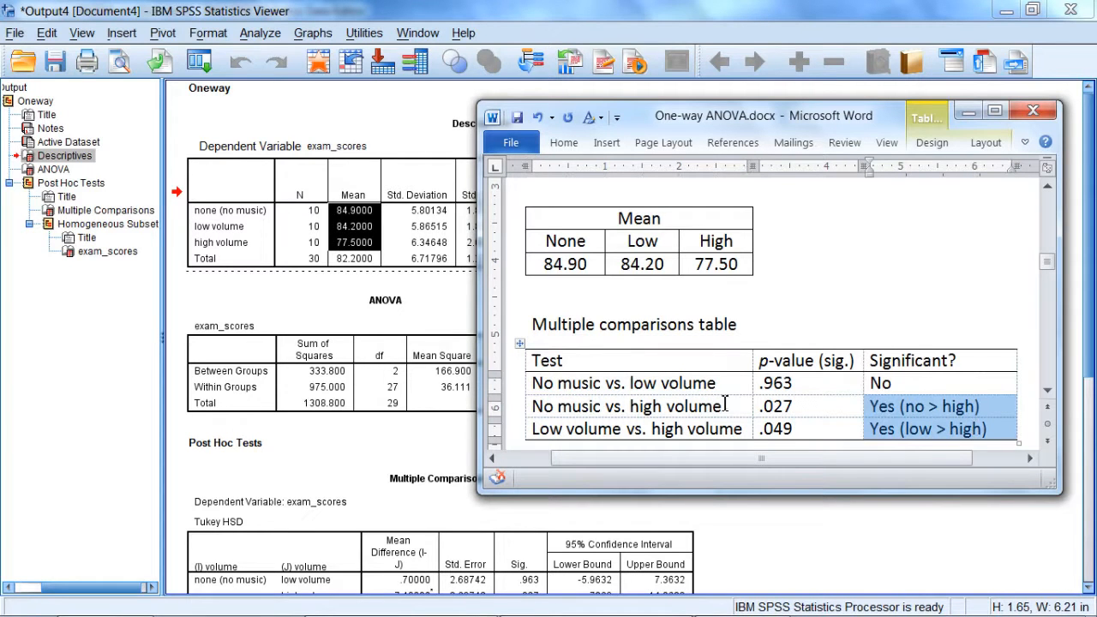
pyautogui.moveTo(682, 405)
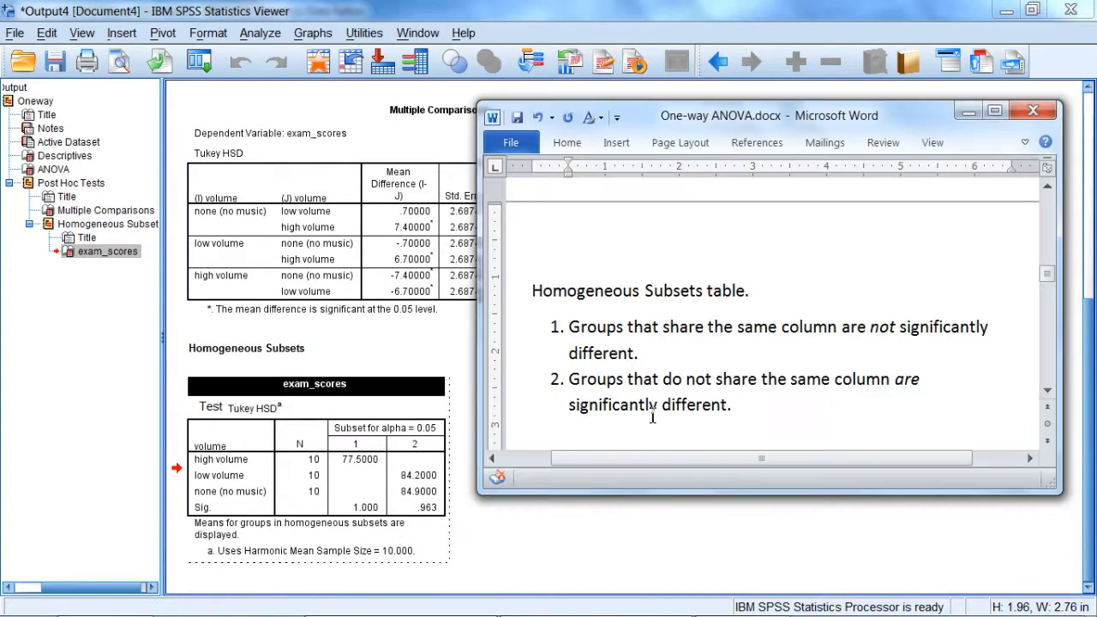
pyautogui.moveTo(581, 400)
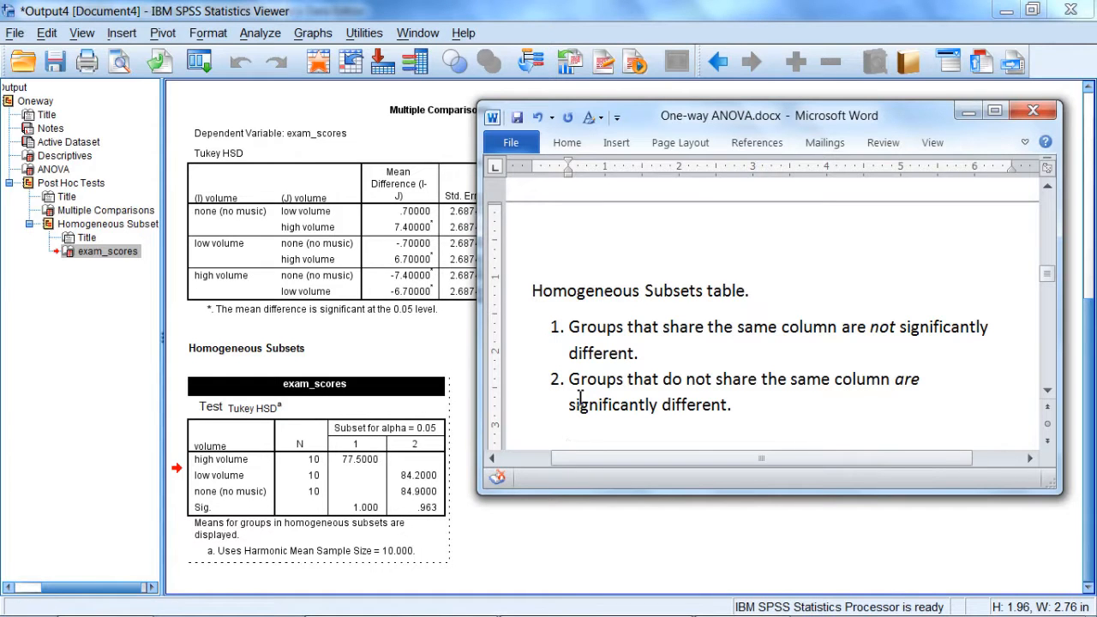
# Step: Highlight the rule about groups sharing a column while adding the second rule, then clear the selection
pyautogui.doubleClick(590, 325)
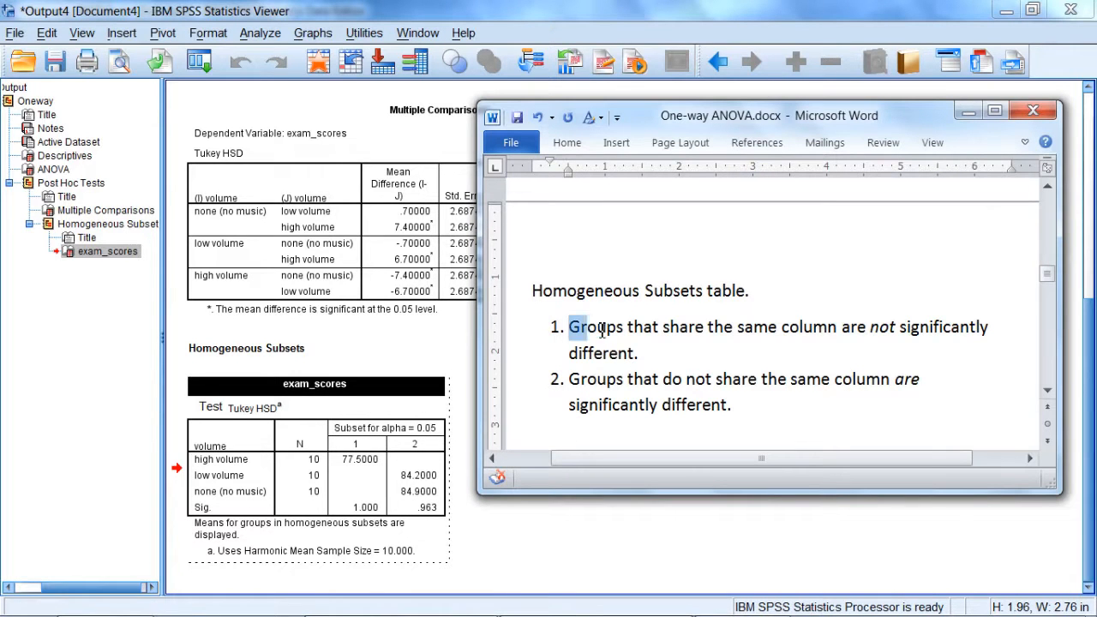
pyautogui.moveTo(569, 326); pyautogui.dragTo(638, 354)
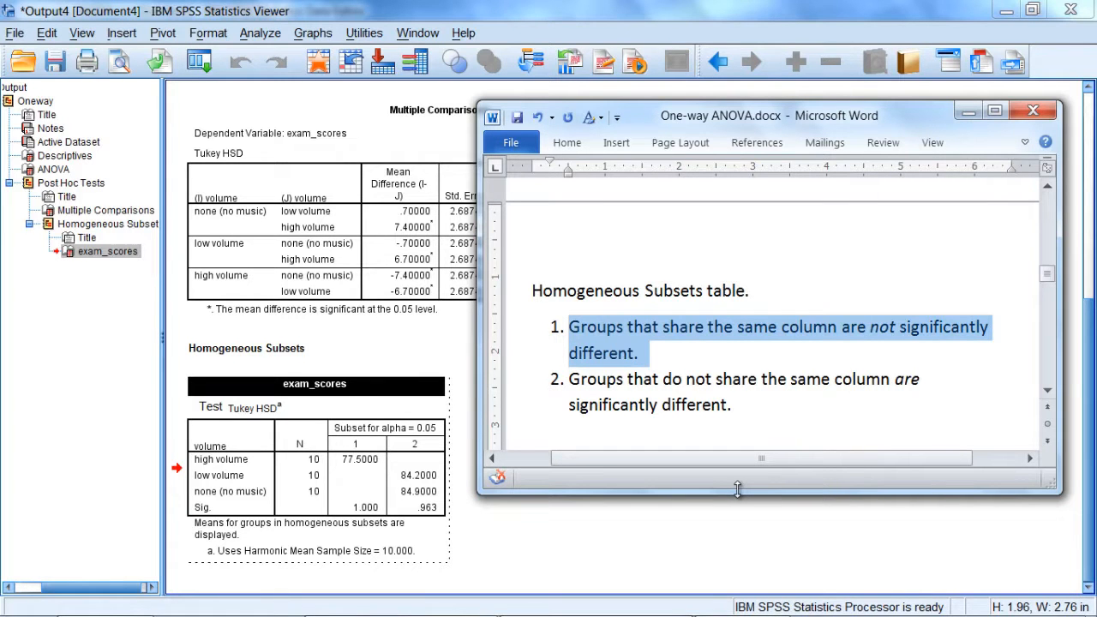
pyautogui.moveTo(723, 487)
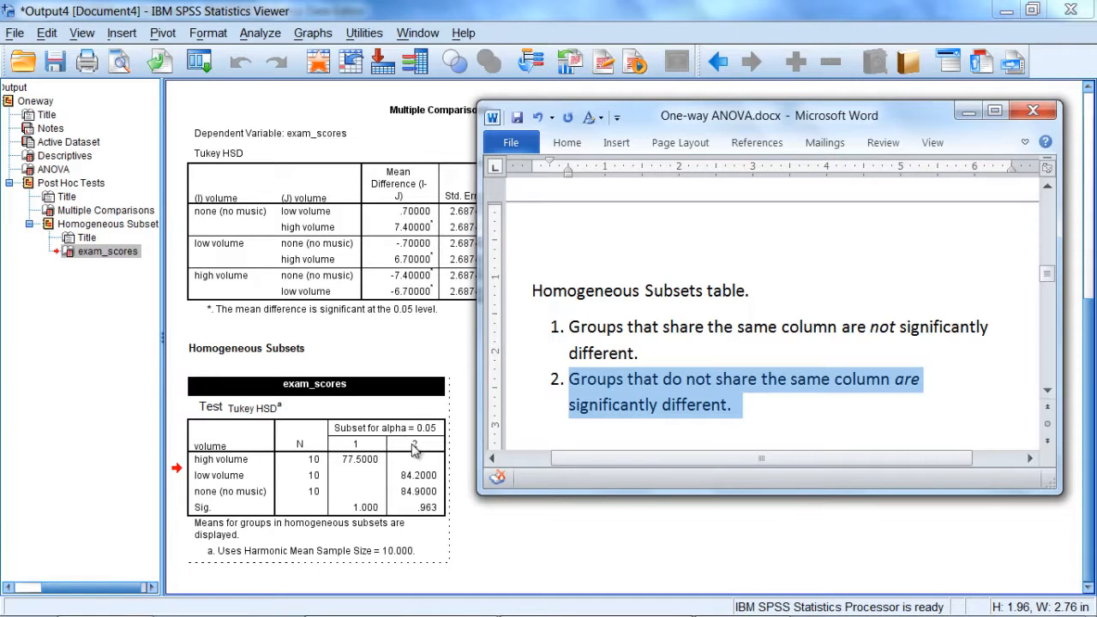
pyautogui.moveTo(230, 476)
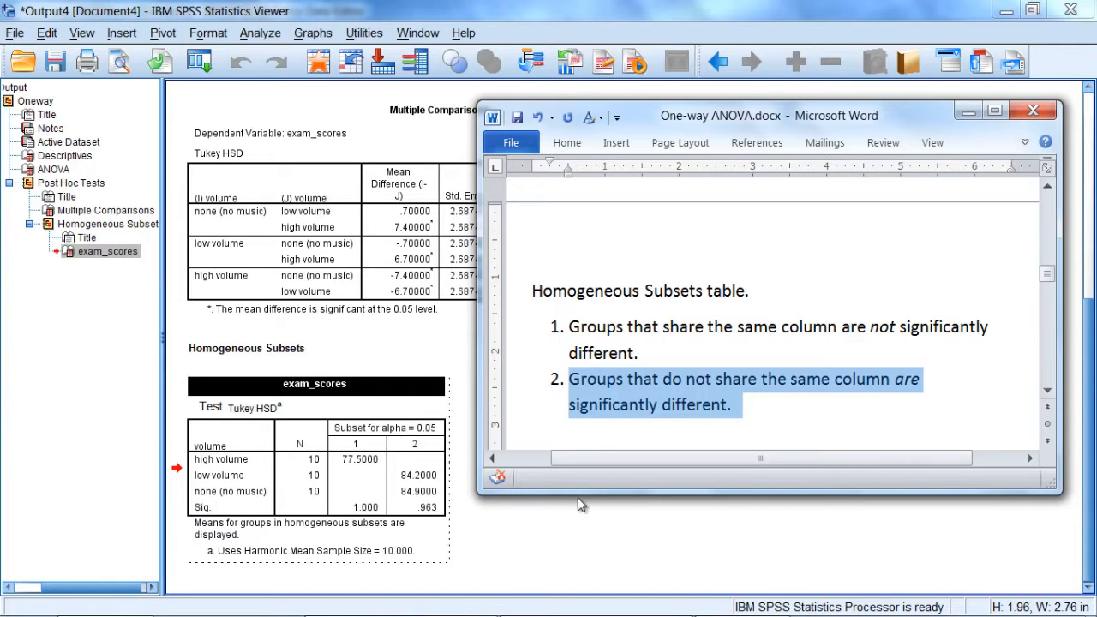
pyautogui.moveTo(427, 475)
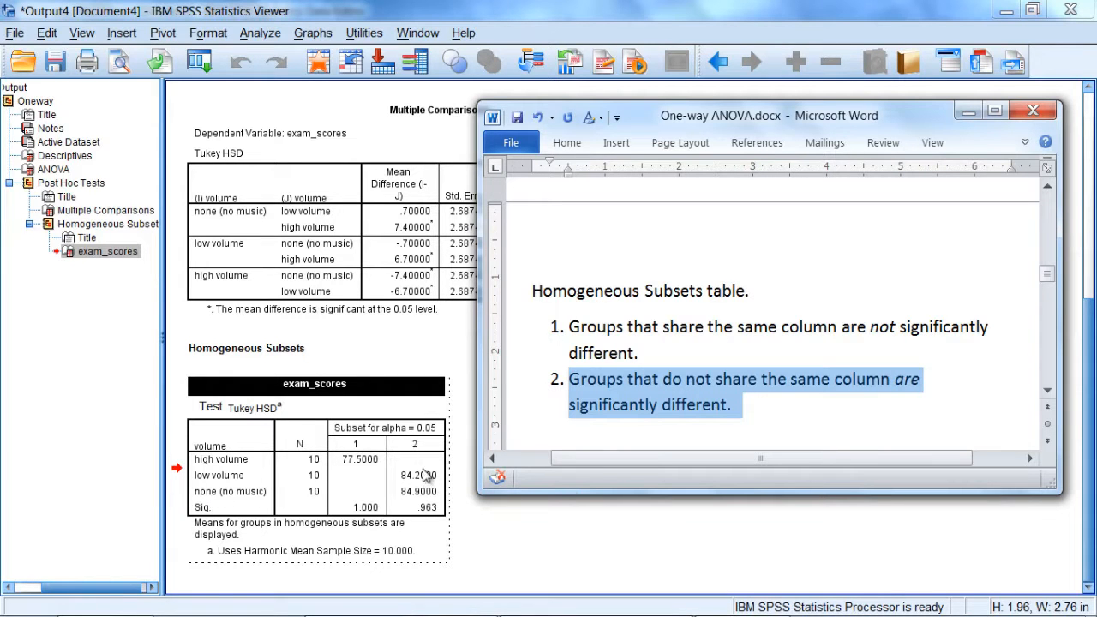
pyautogui.click(597, 328)
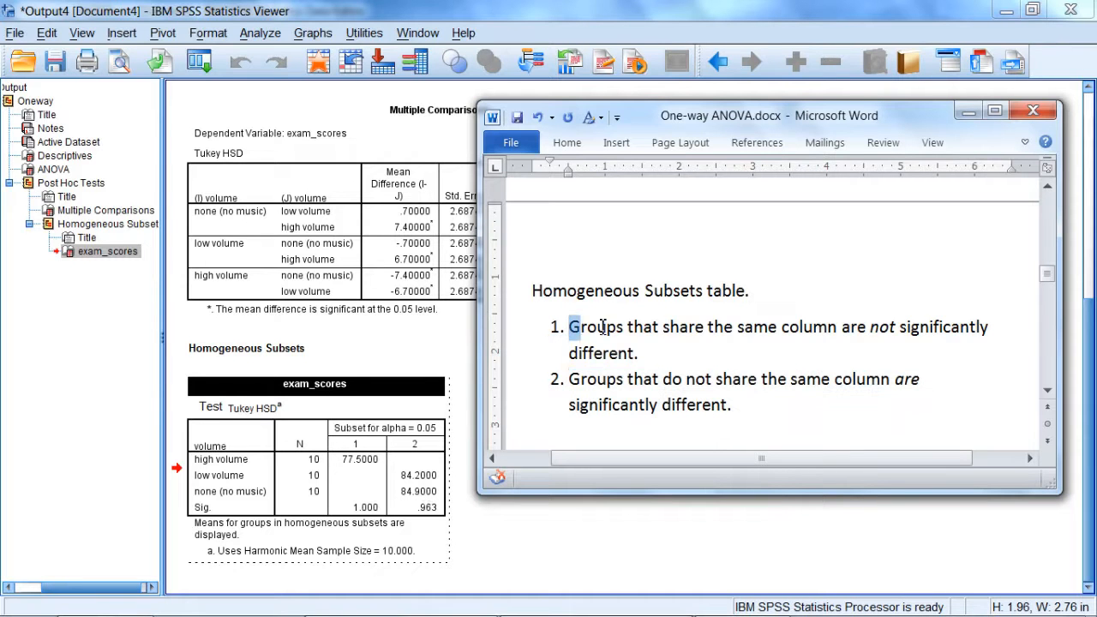
pyautogui.moveTo(569, 326); pyautogui.dragTo(636, 354)
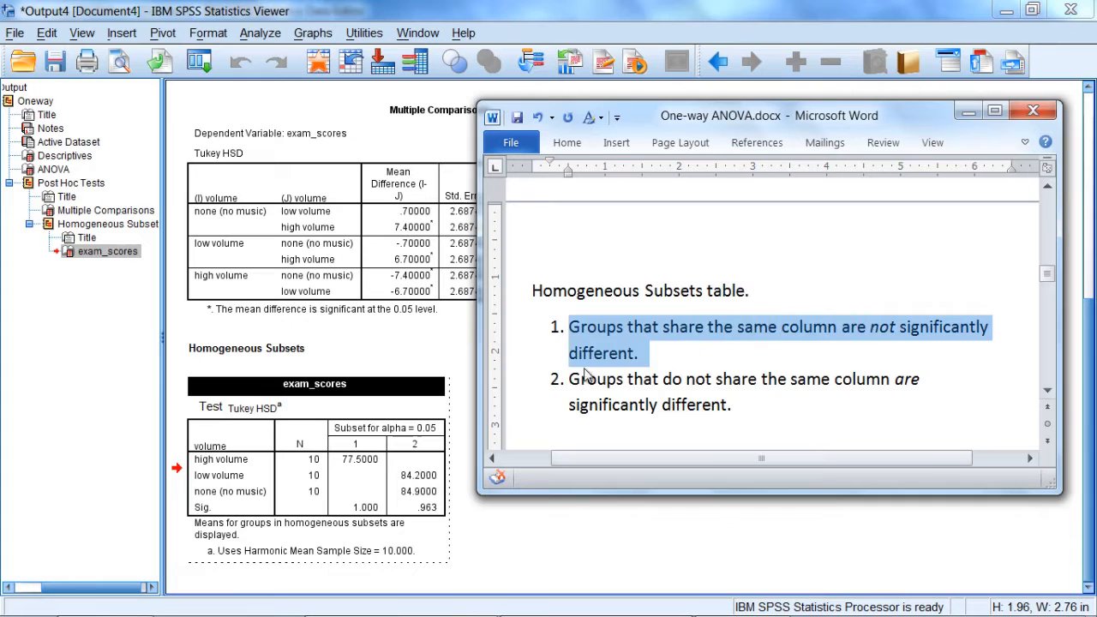
pyautogui.moveTo(148, 480)
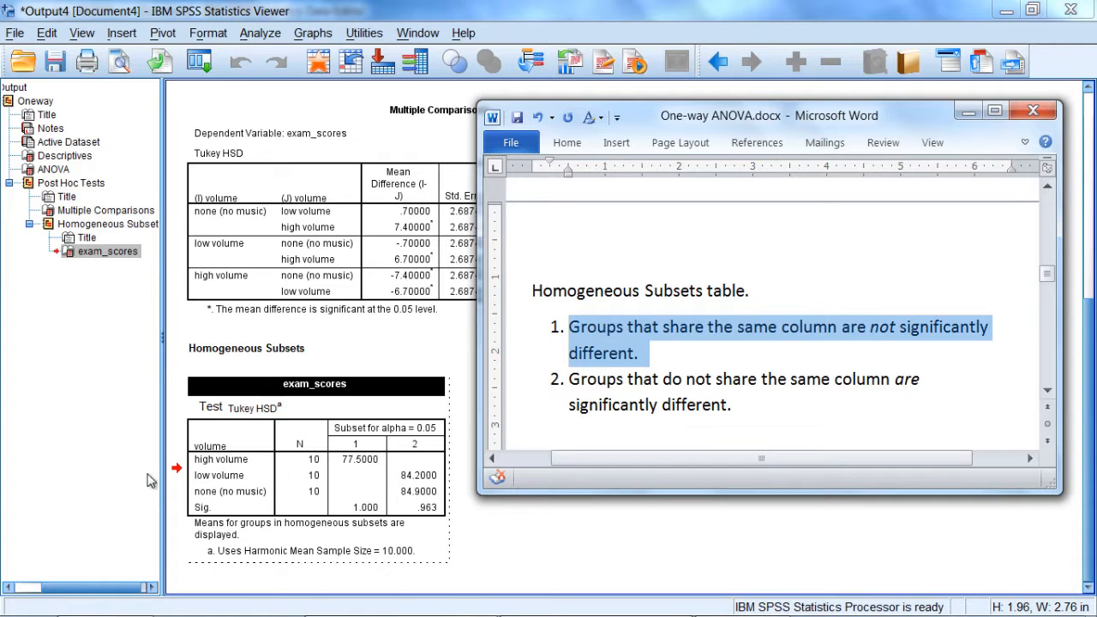
pyautogui.moveTo(449, 489)
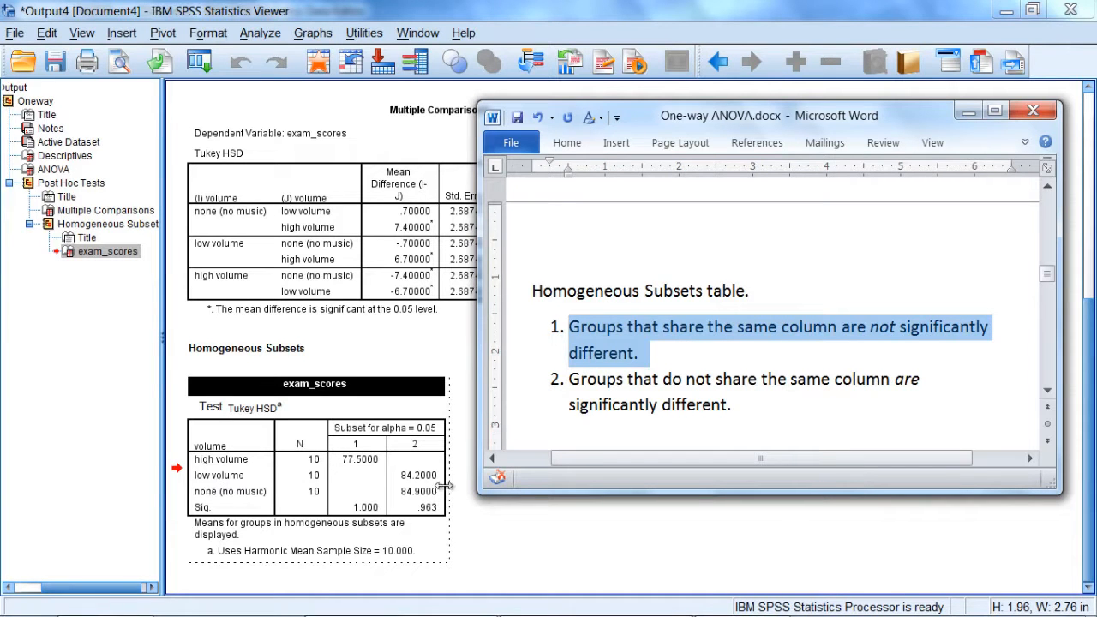
pyautogui.moveTo(427, 499)
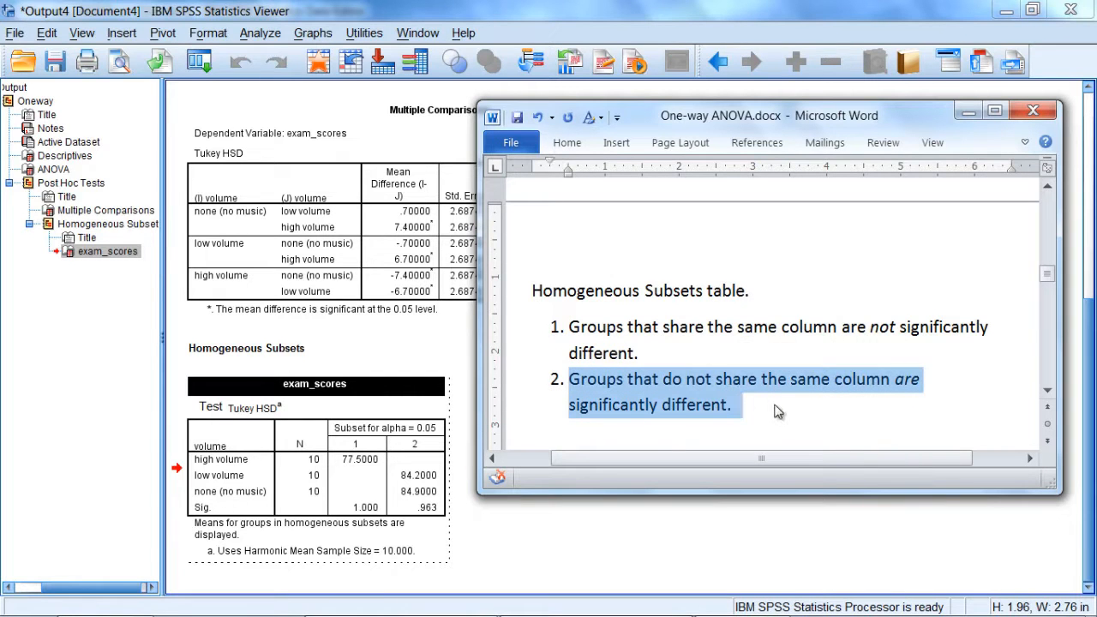
pyautogui.moveTo(415, 493)
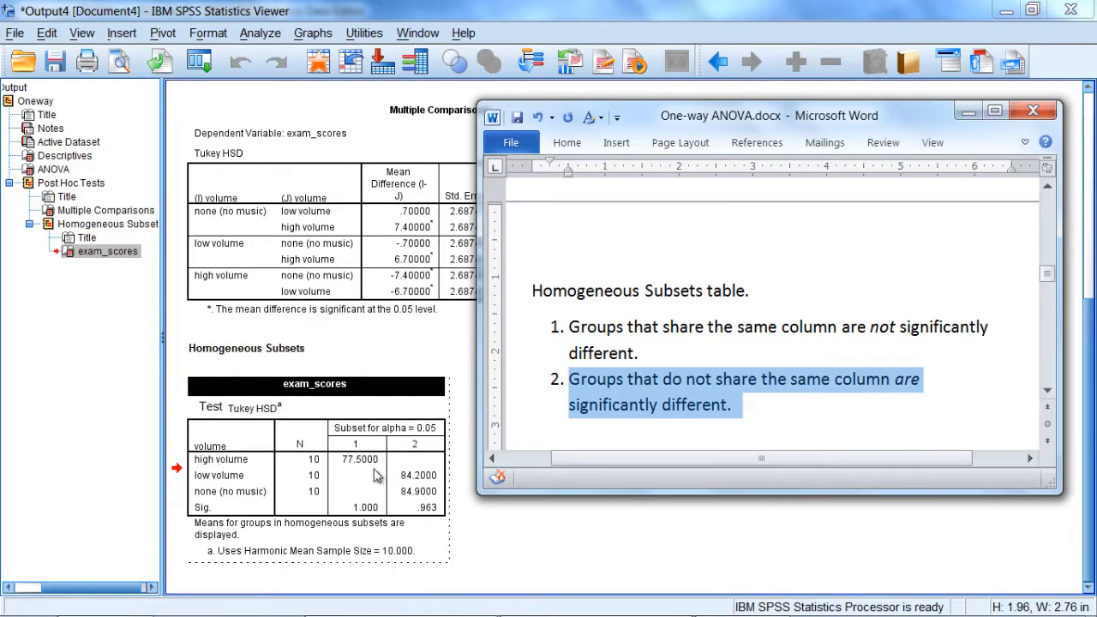
pyautogui.moveTo(362, 466)
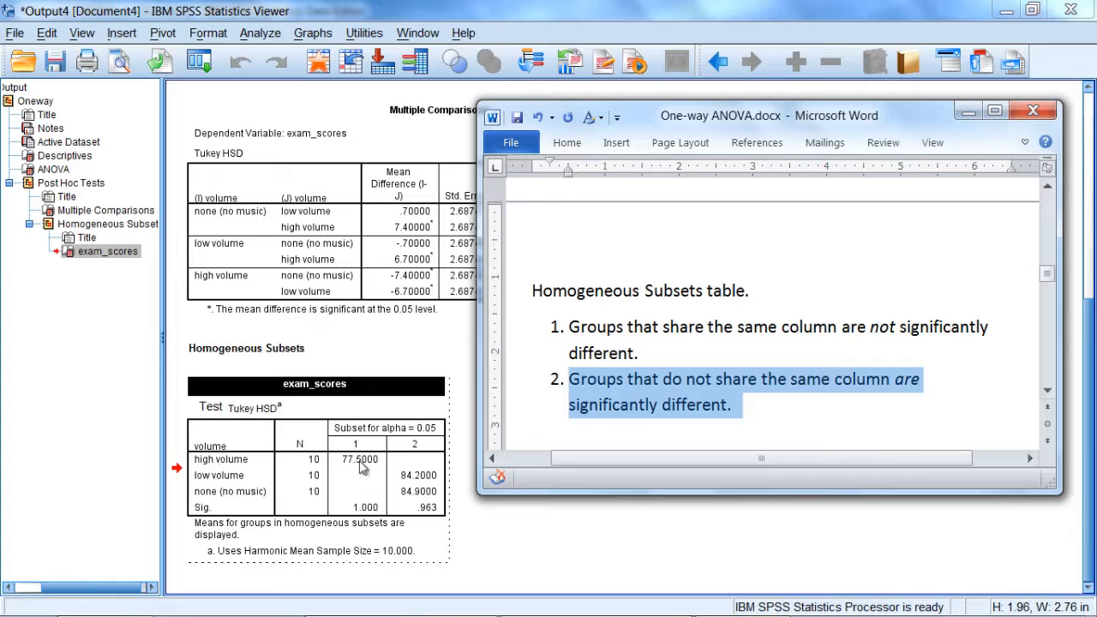
pyautogui.moveTo(343, 470)
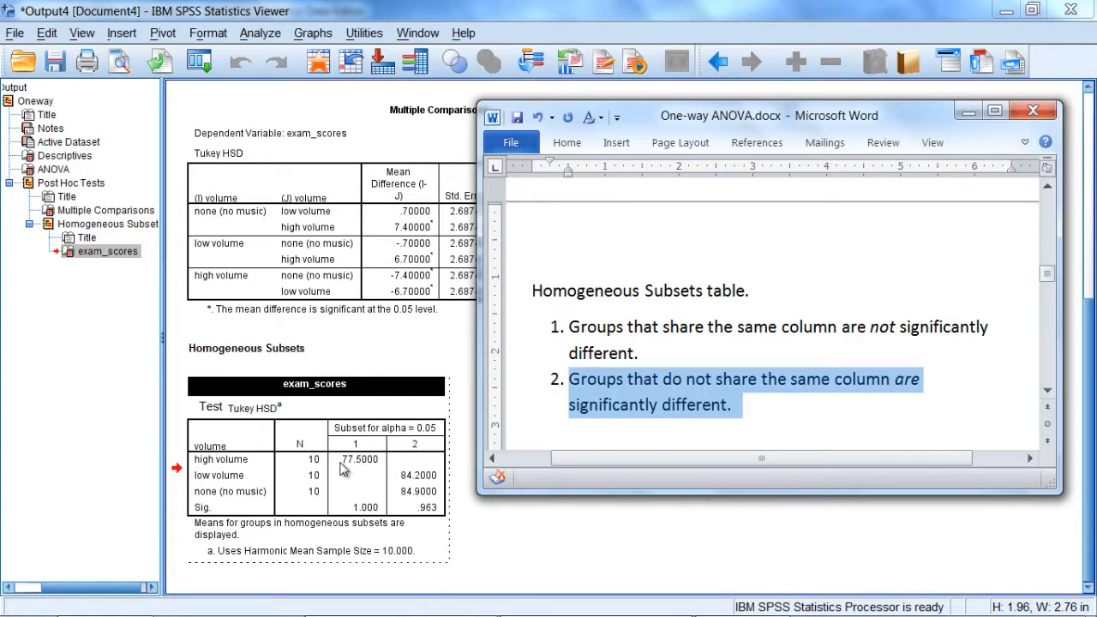
pyautogui.moveTo(420, 509)
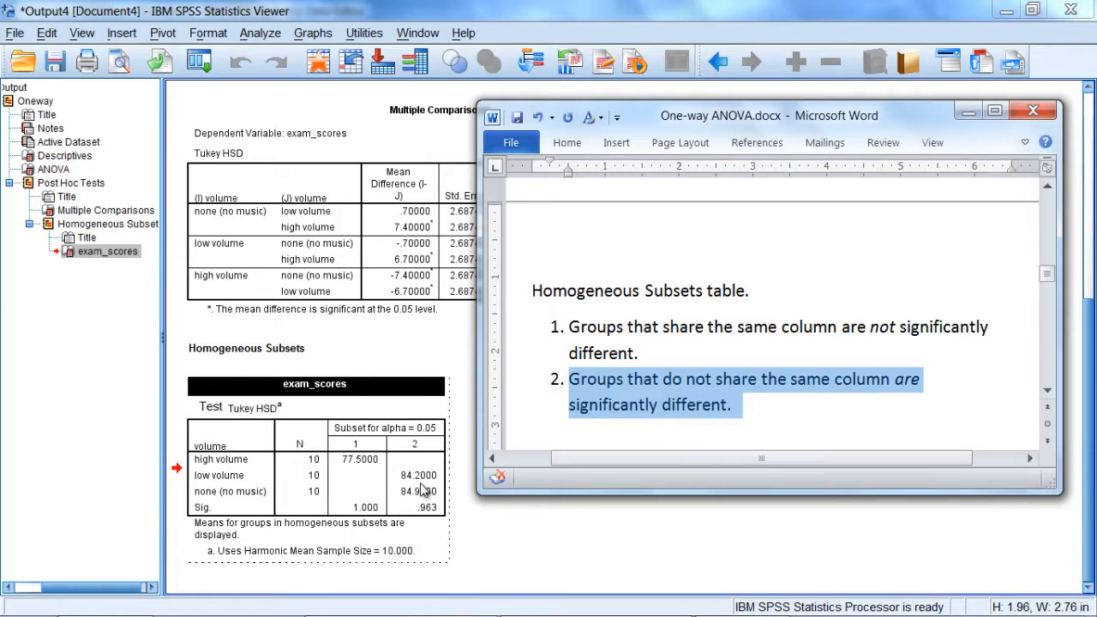
pyautogui.click(668, 379)
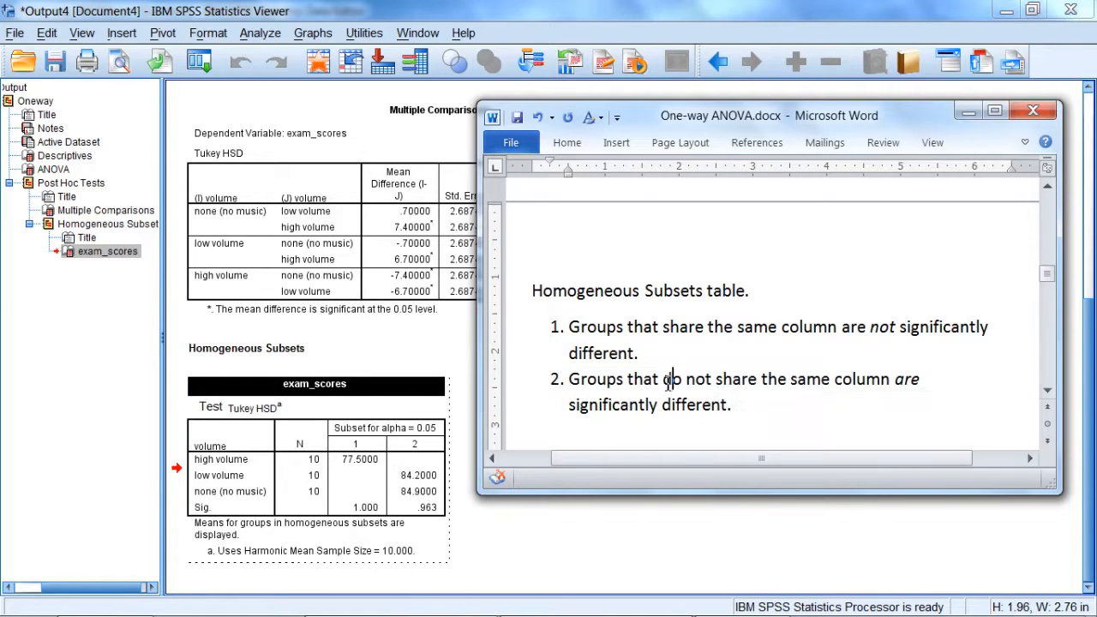
pyautogui.moveTo(662, 379); pyautogui.dragTo(787, 379)
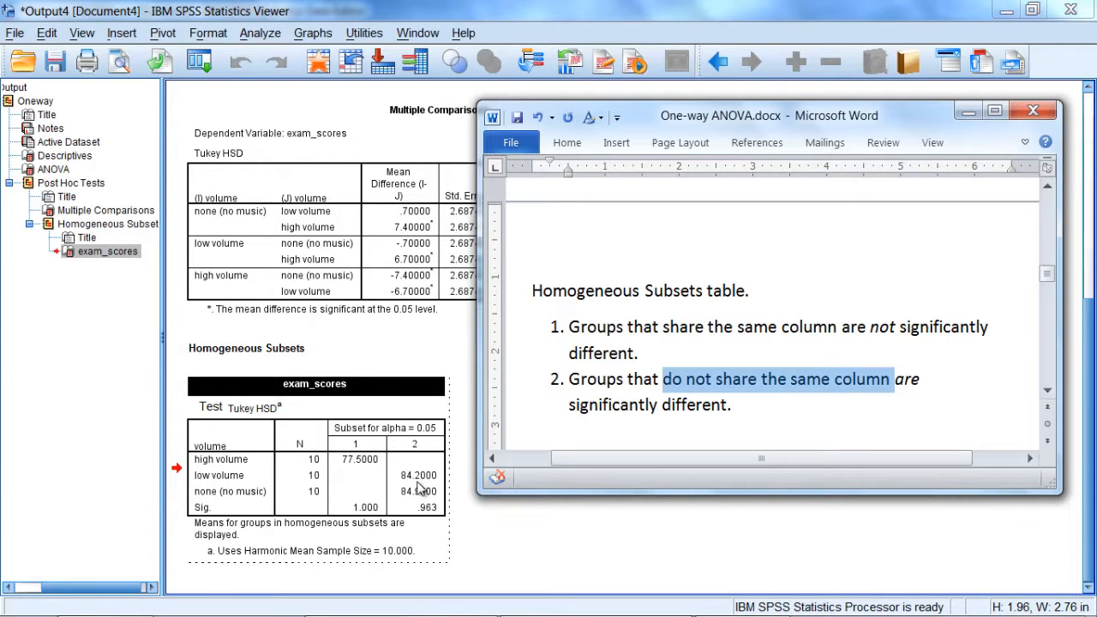
pyautogui.moveTo(435, 483)
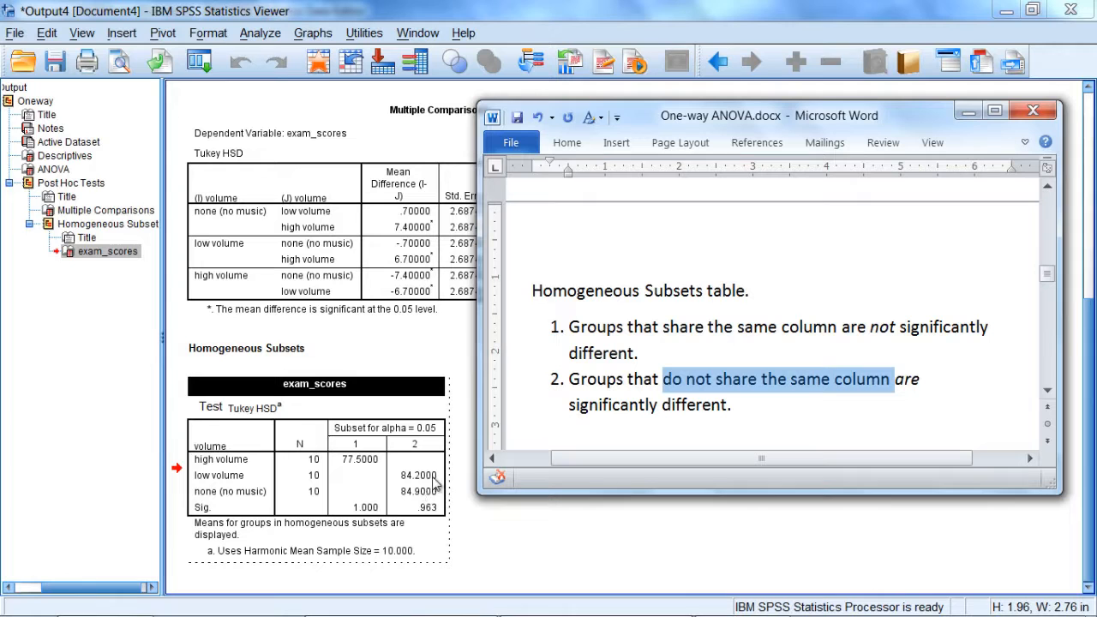
pyautogui.moveTo(357, 474)
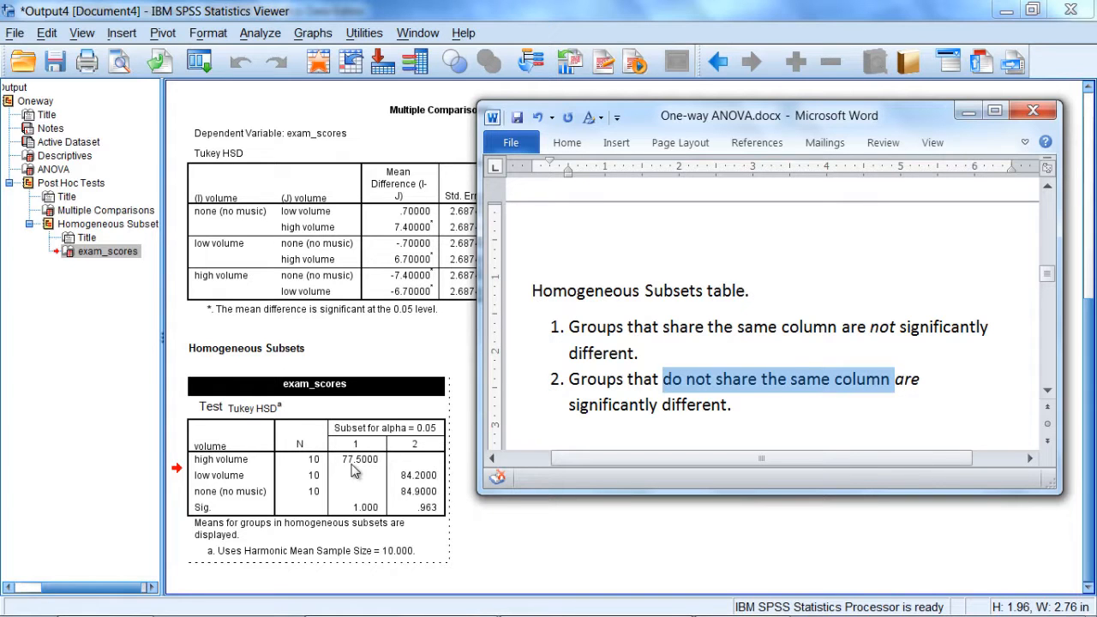
pyautogui.moveTo(419, 499)
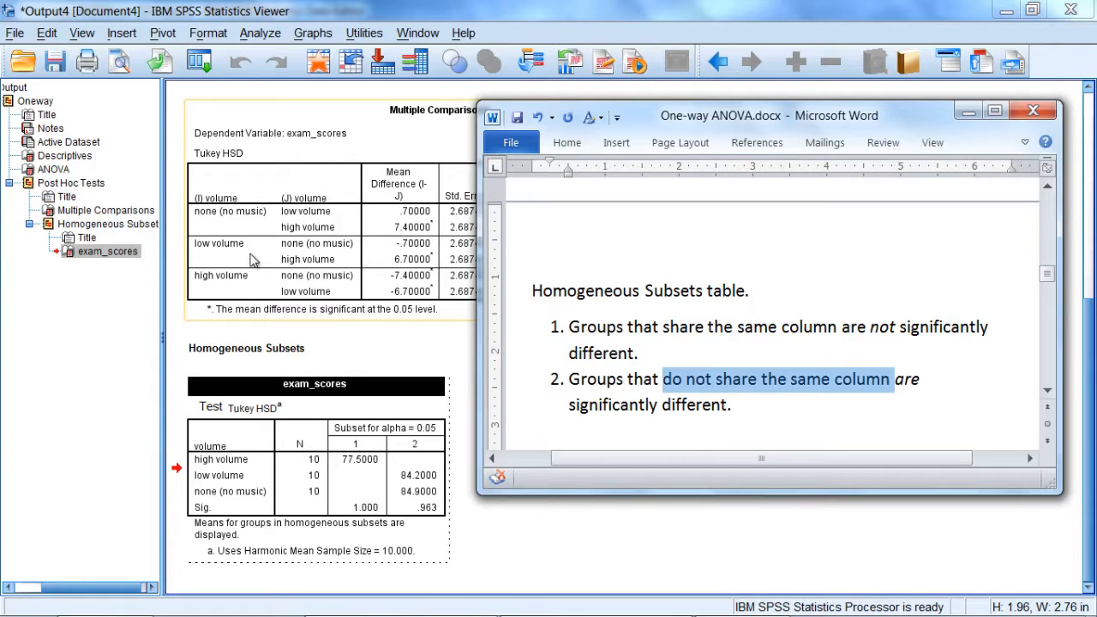
pyautogui.moveTo(417, 115)
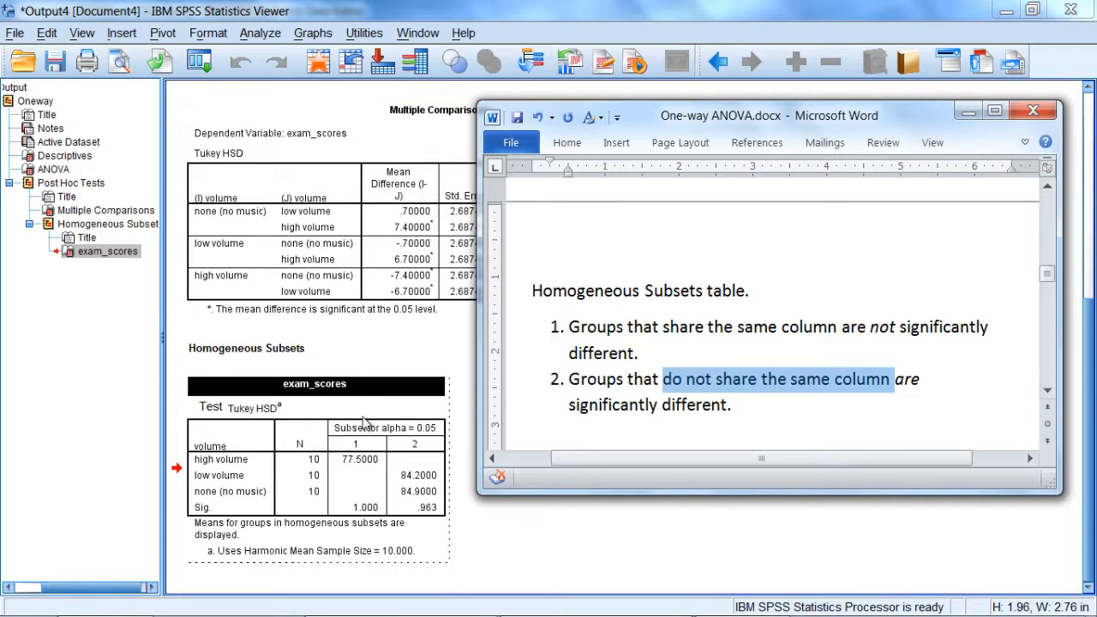
pyautogui.moveTo(412, 476)
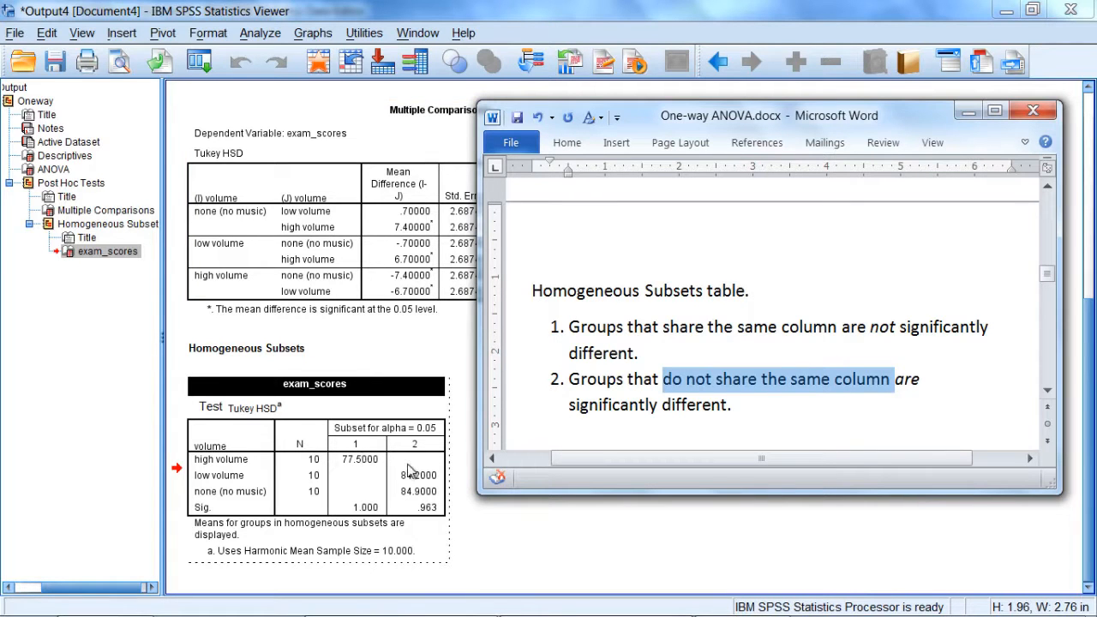
pyautogui.moveTo(415, 472)
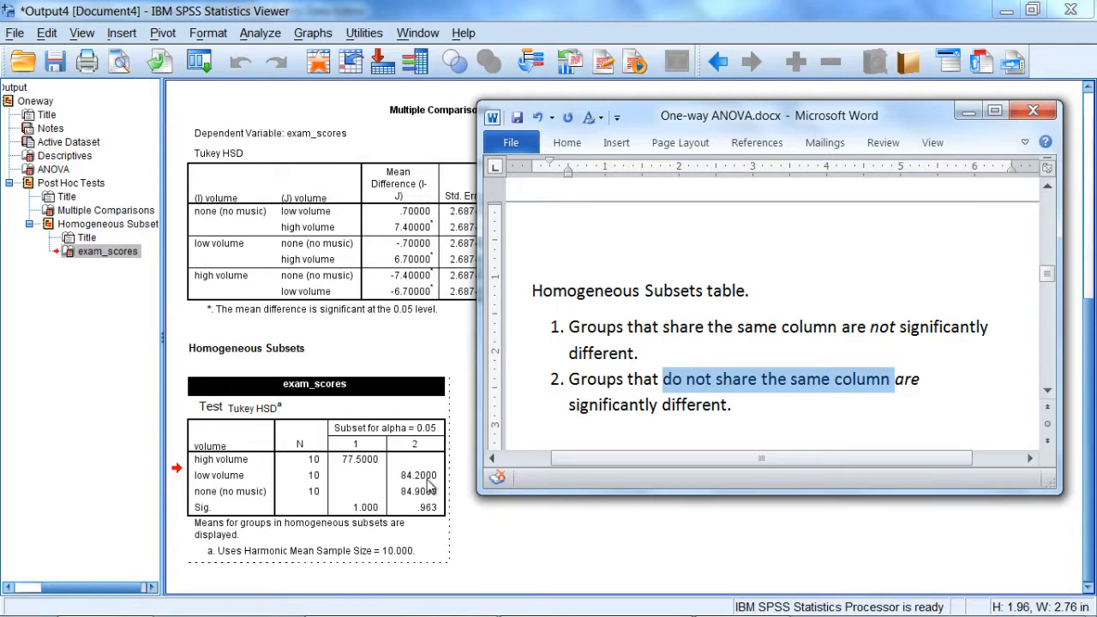
pyautogui.moveTo(405, 487)
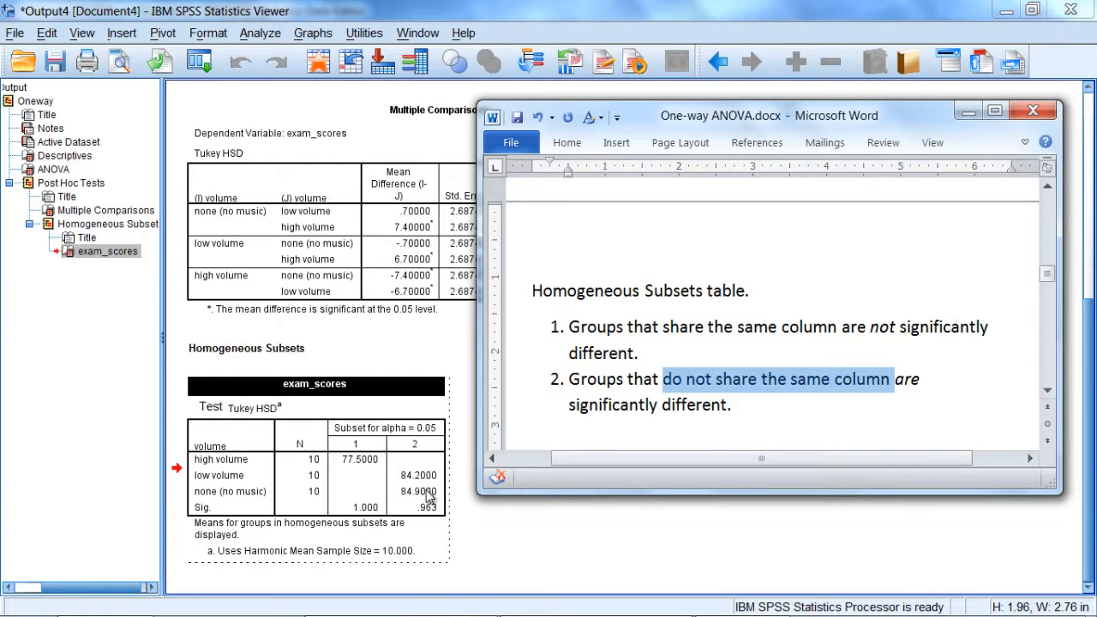
pyautogui.moveTo(408, 480)
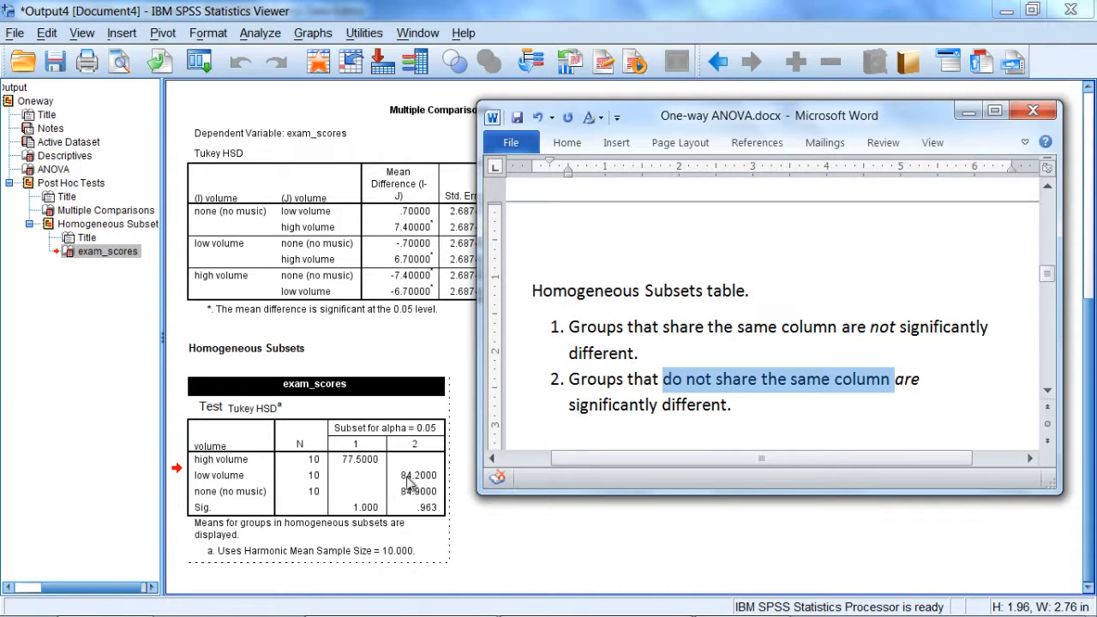
pyautogui.moveTo(437, 497)
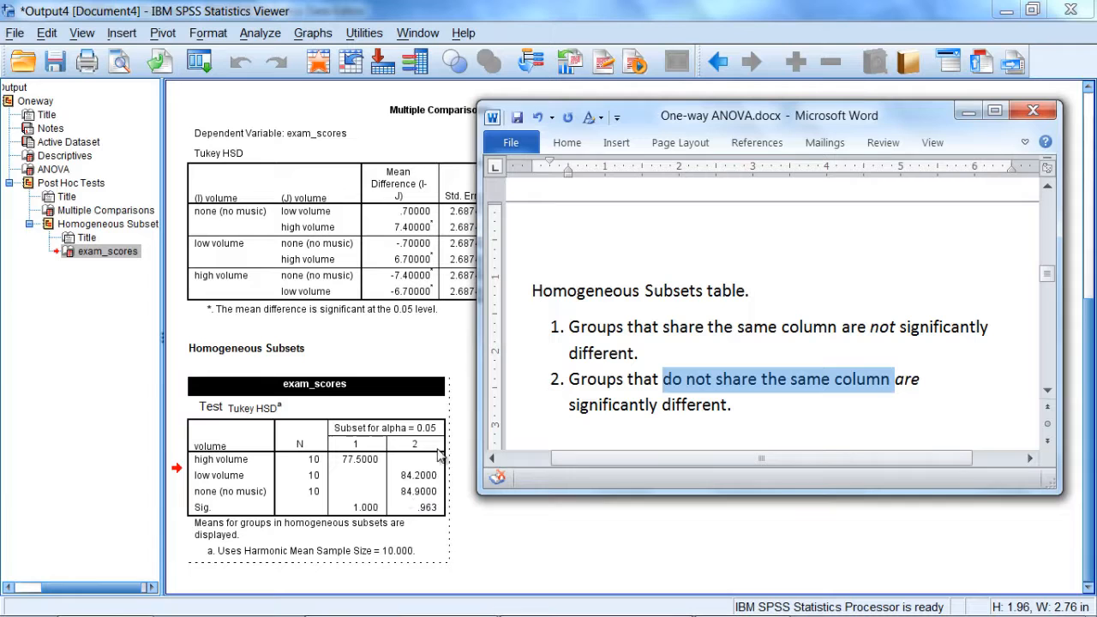
pyautogui.moveTo(398, 477)
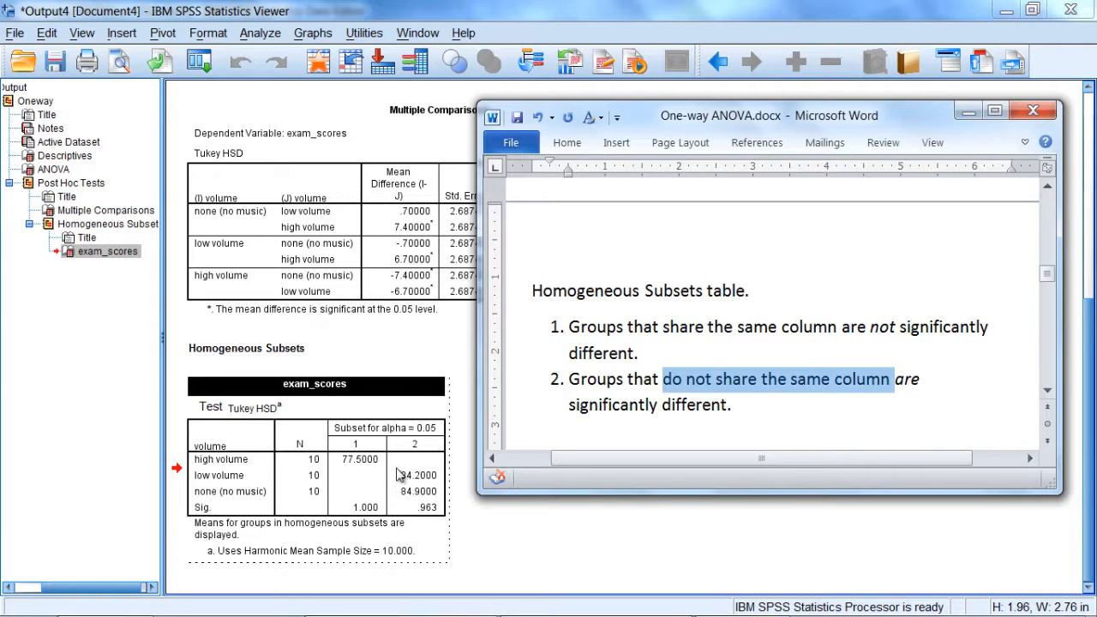
pyautogui.moveTo(420, 483)
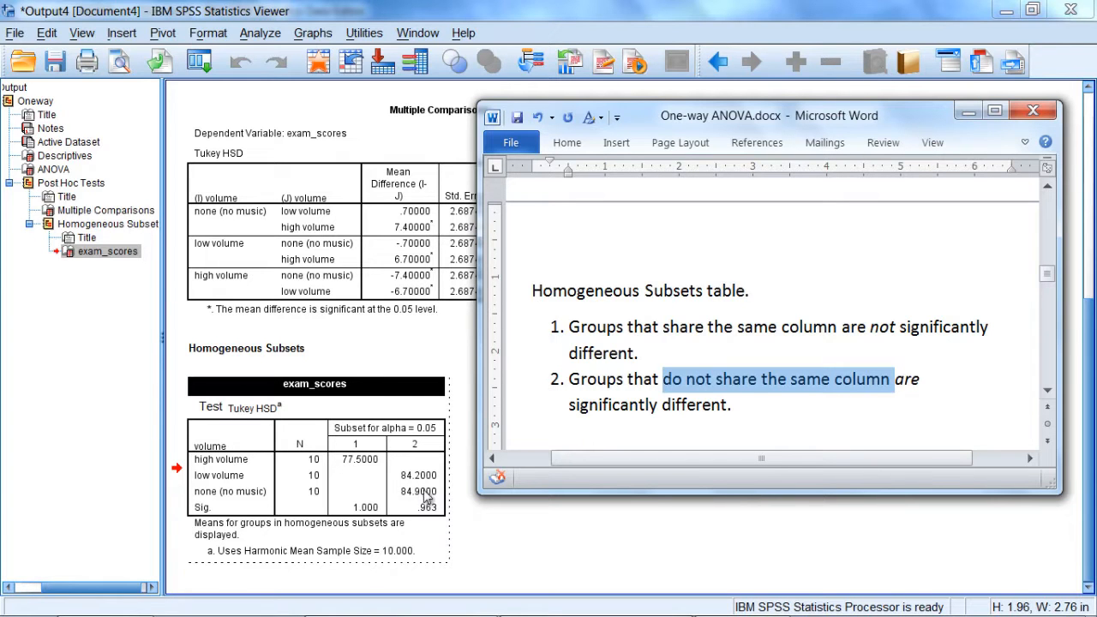
pyautogui.moveTo(446, 506)
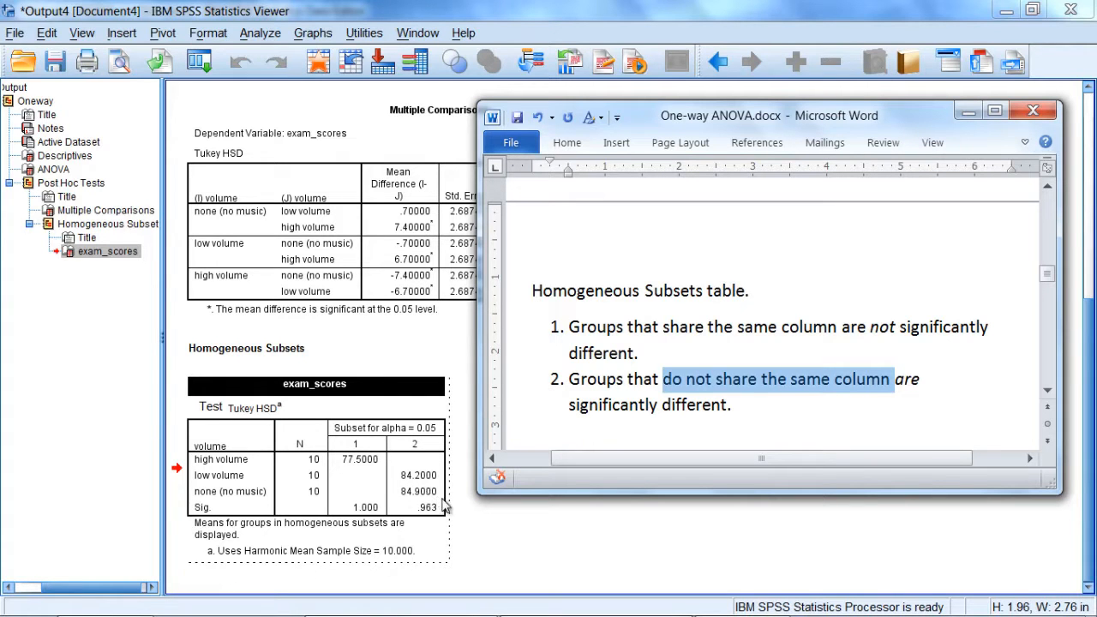
pyautogui.moveTo(409, 495)
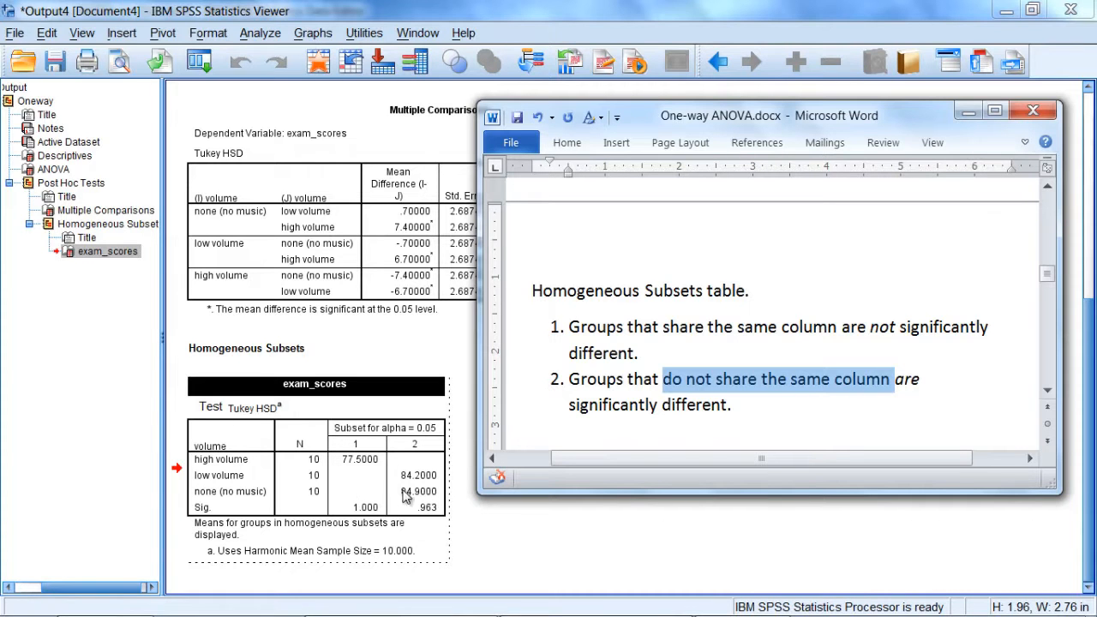
pyautogui.moveTo(210, 506)
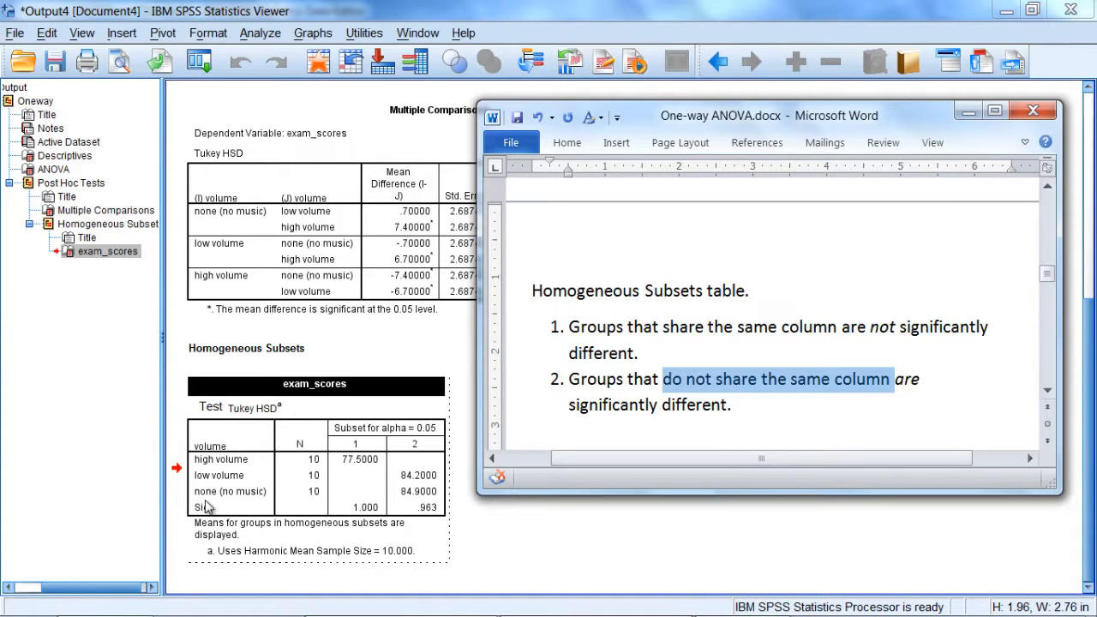
pyautogui.moveTo(410, 474)
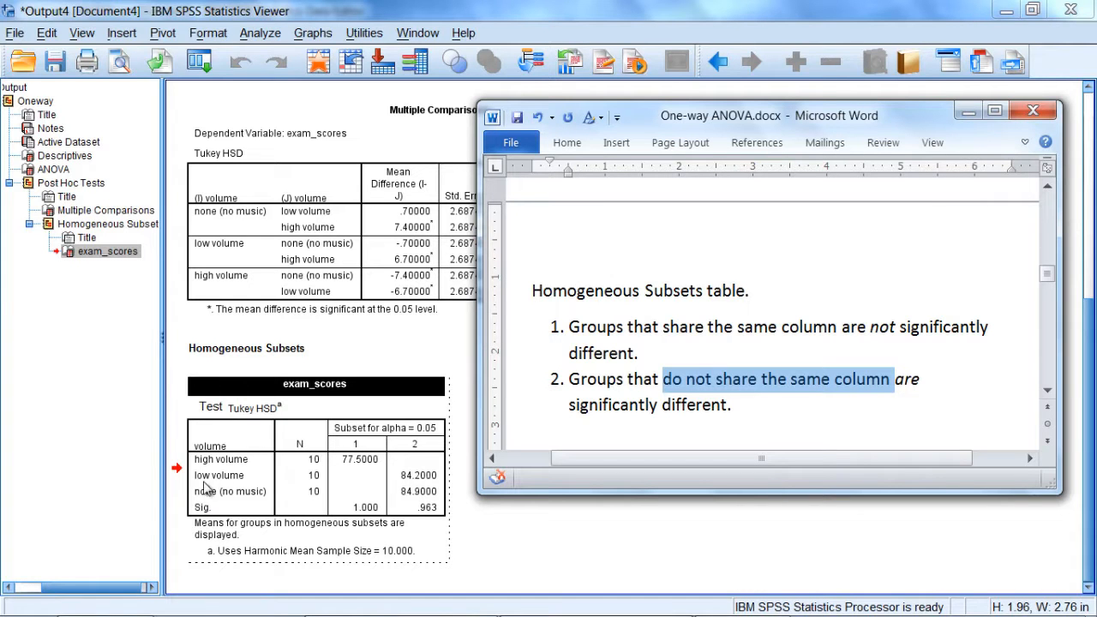
pyautogui.moveTo(246, 500)
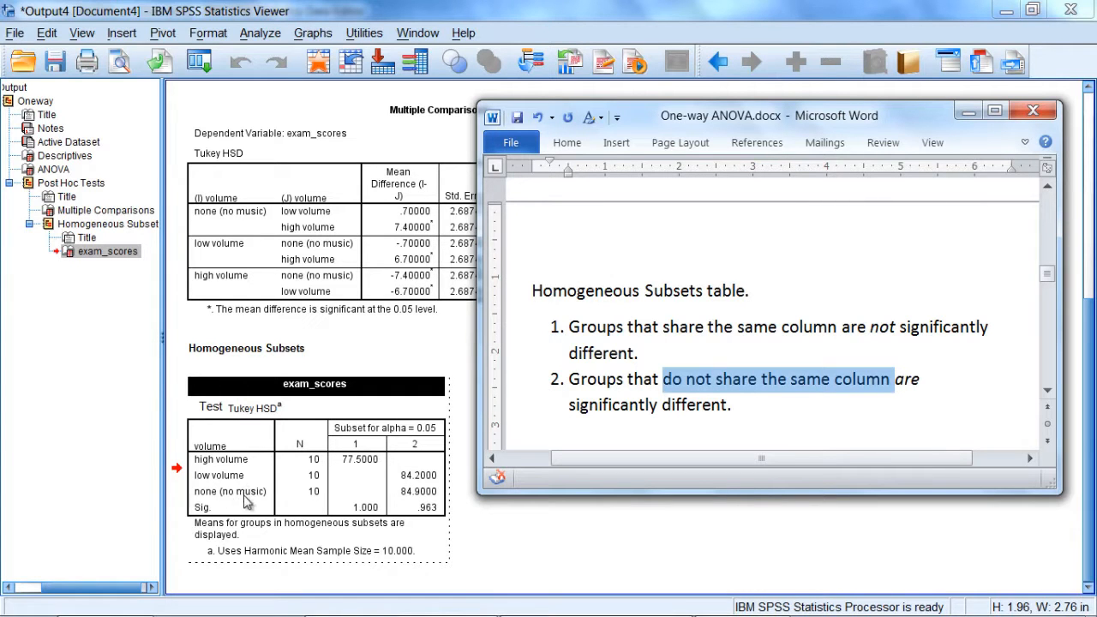
pyautogui.moveTo(429, 494)
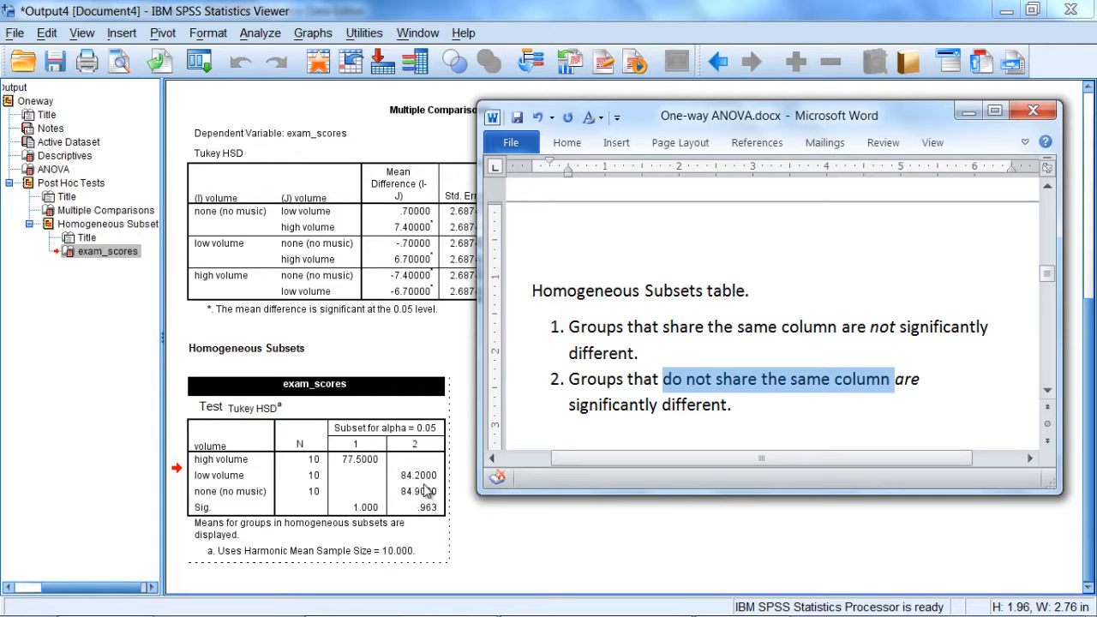
pyautogui.moveTo(371, 473)
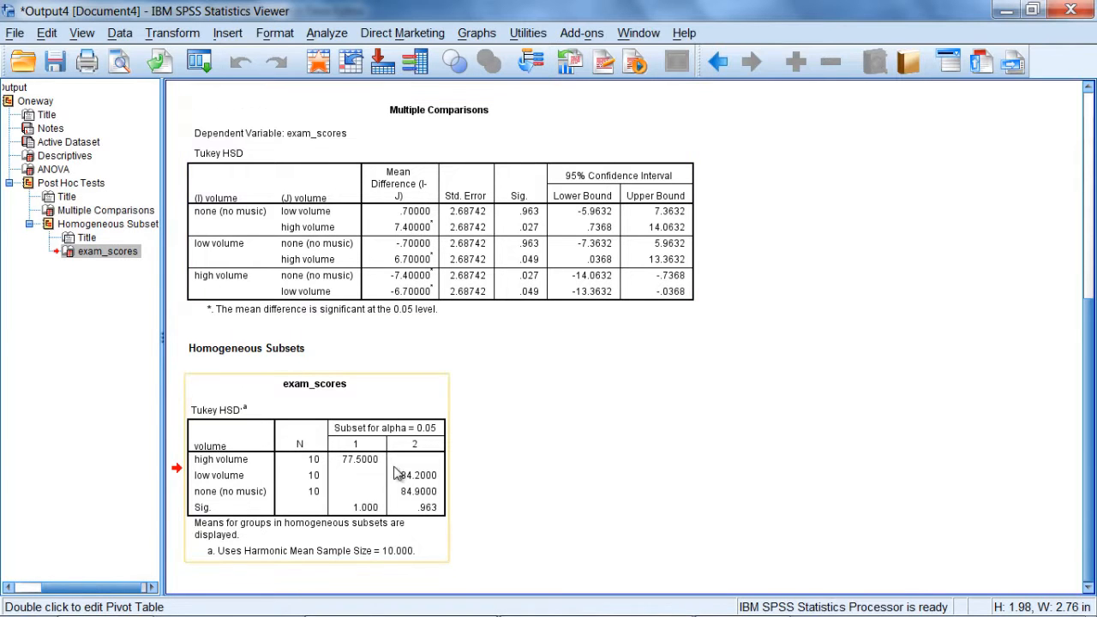
pyautogui.moveTo(438, 460)
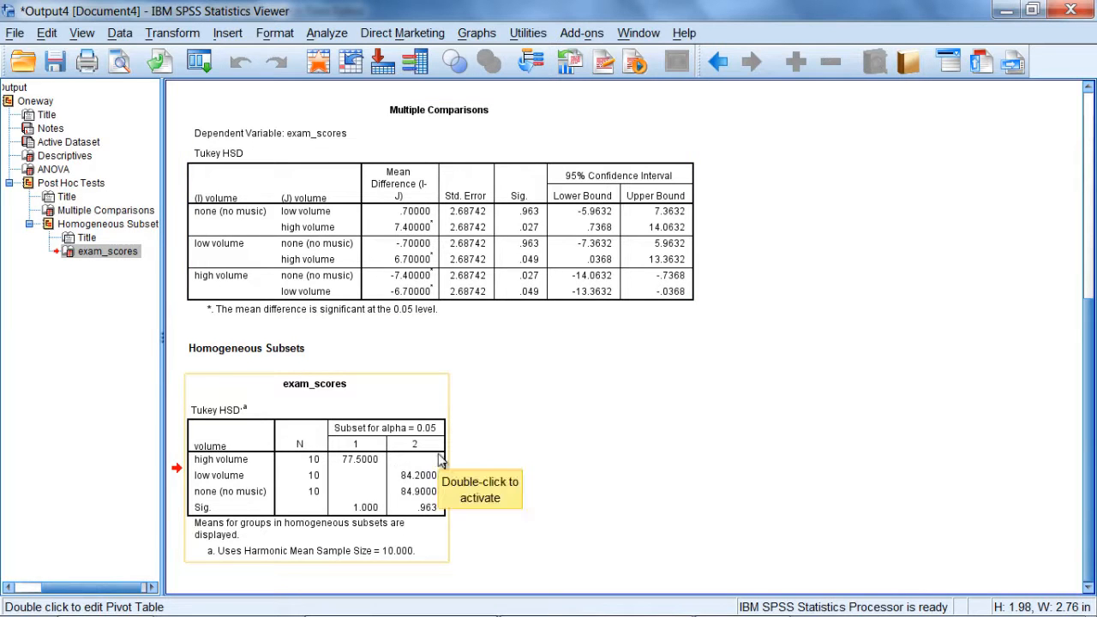
pyautogui.moveTo(514, 437)
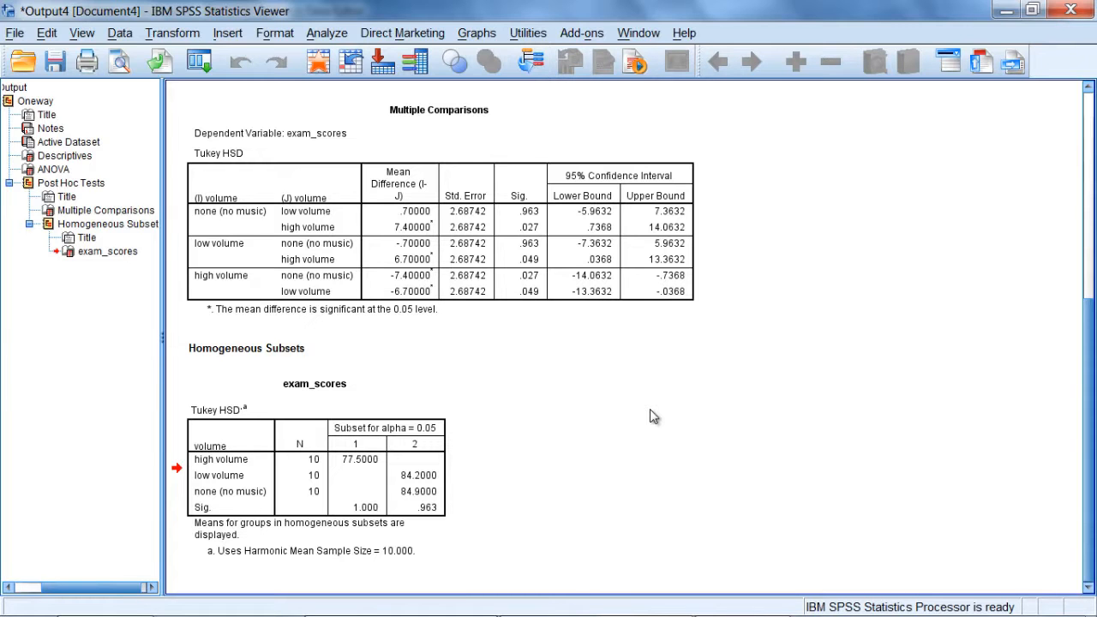
pyautogui.moveTo(962, 426)
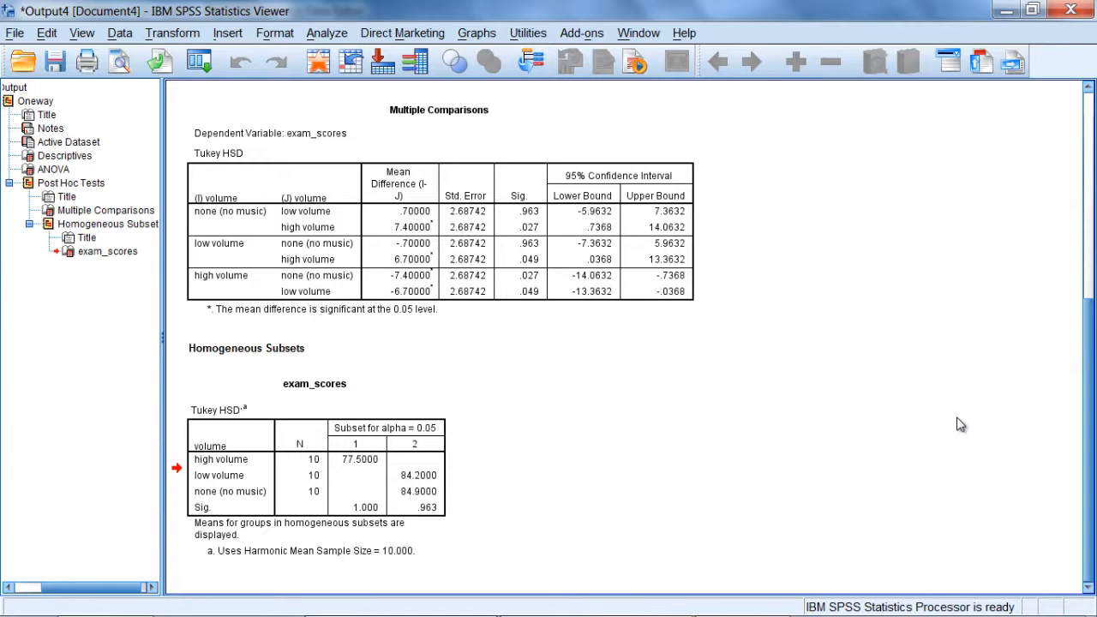